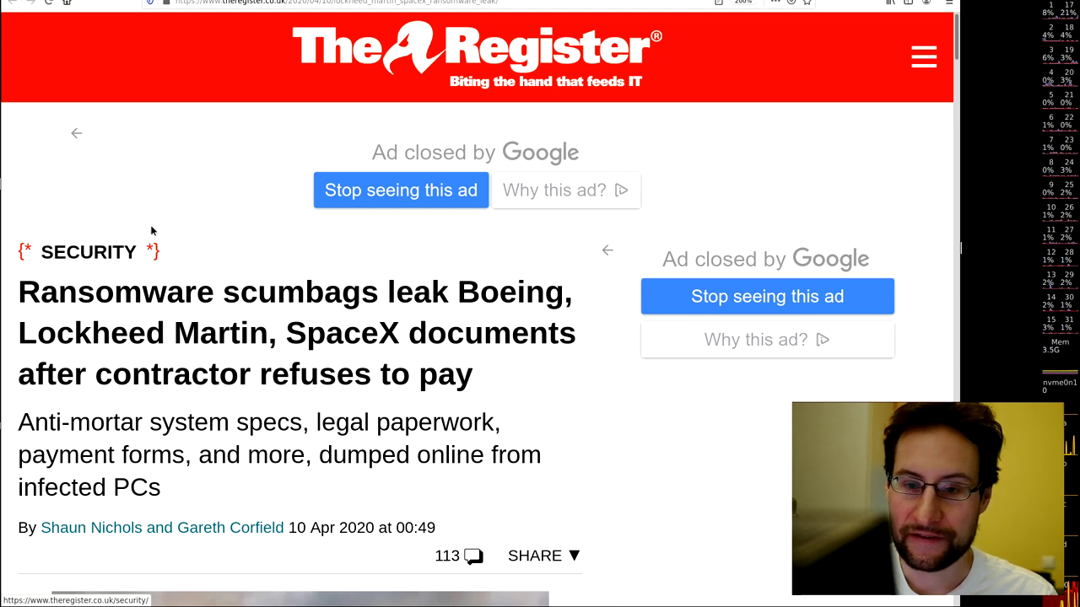
pyautogui.moveTo(187, 238)
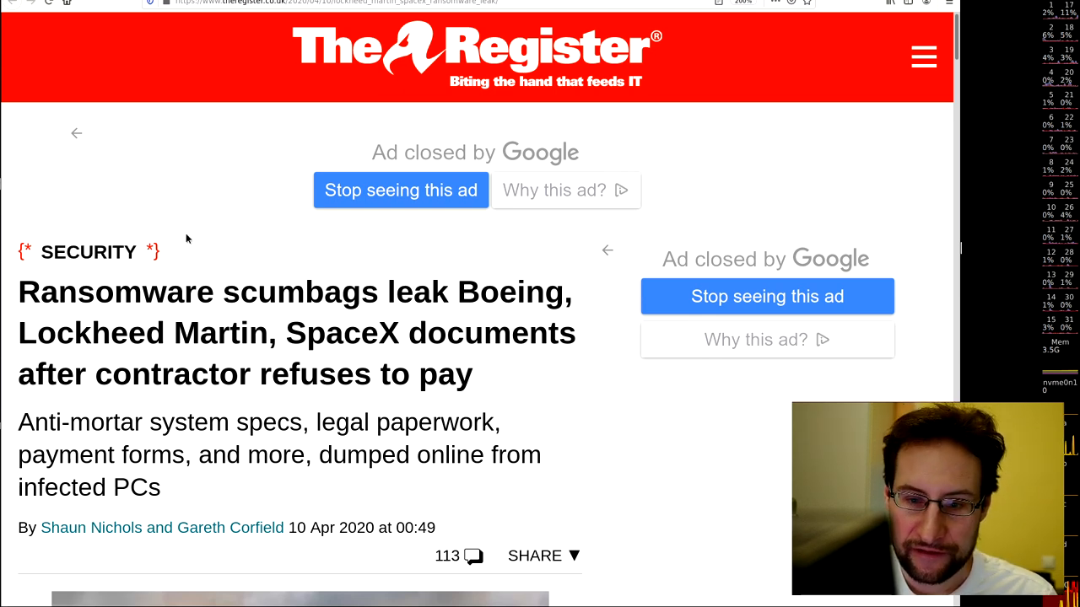
pyautogui.moveTo(201, 236)
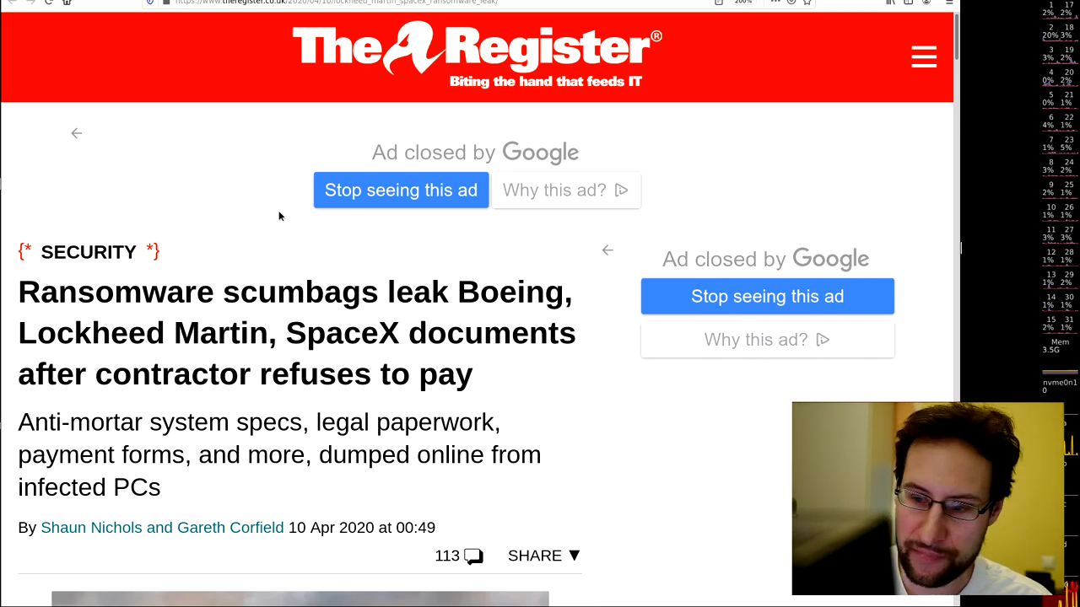
# - Scroll down the github.com/DP-3T Repositories list
pyautogui.scroll(-3)
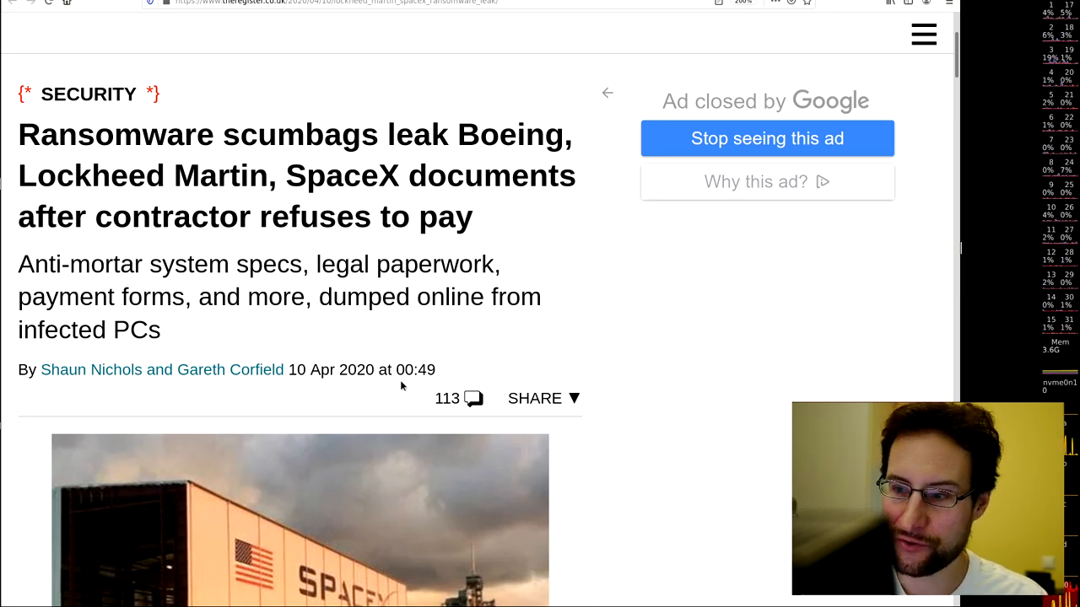
pyautogui.scroll(-3)
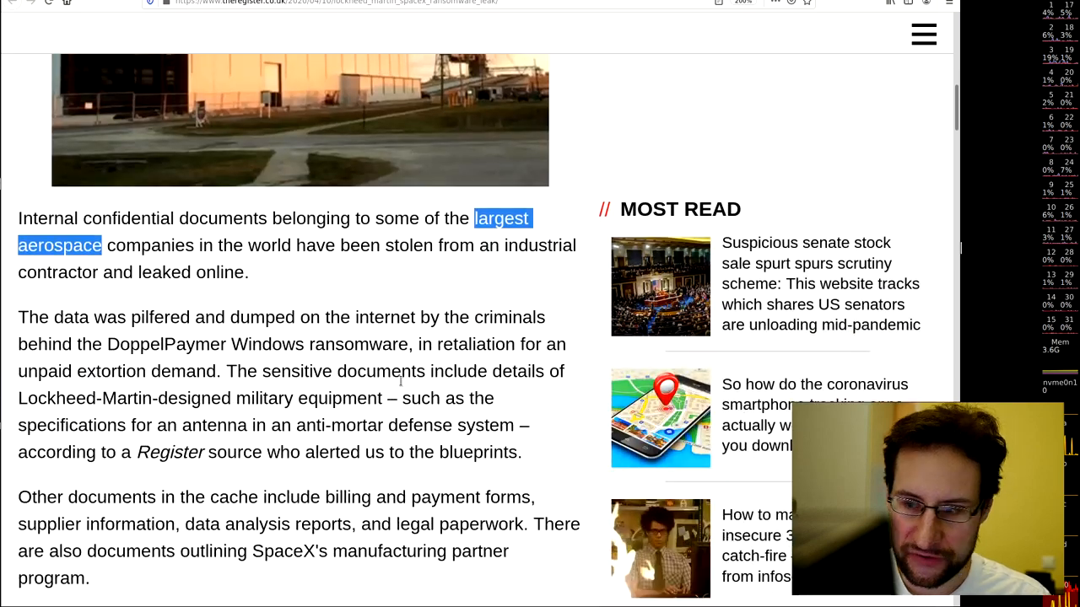
pyautogui.scroll(-3)
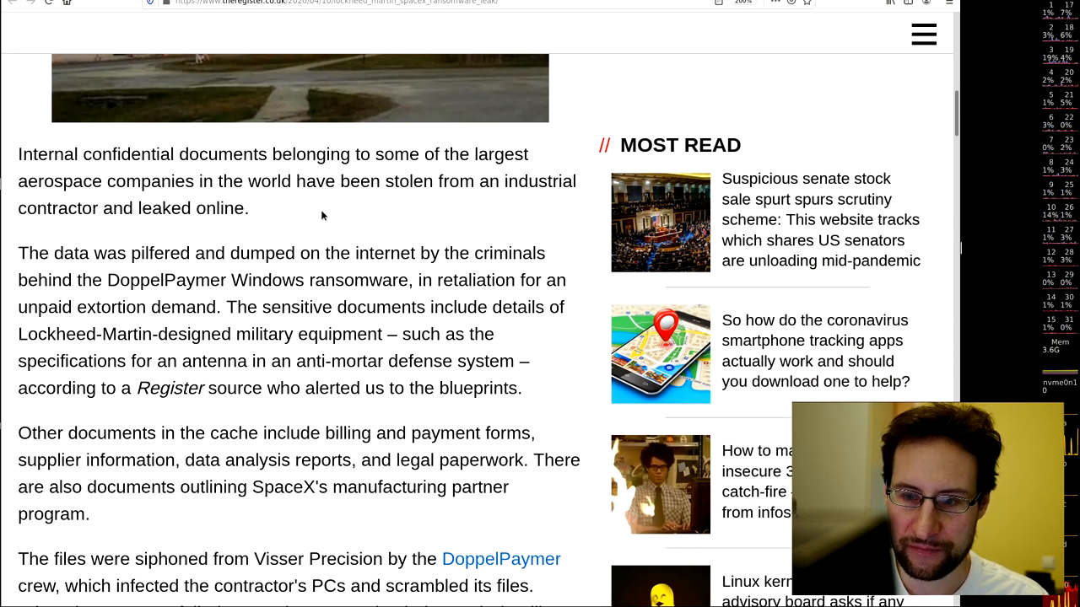
pyautogui.moveTo(333, 232)
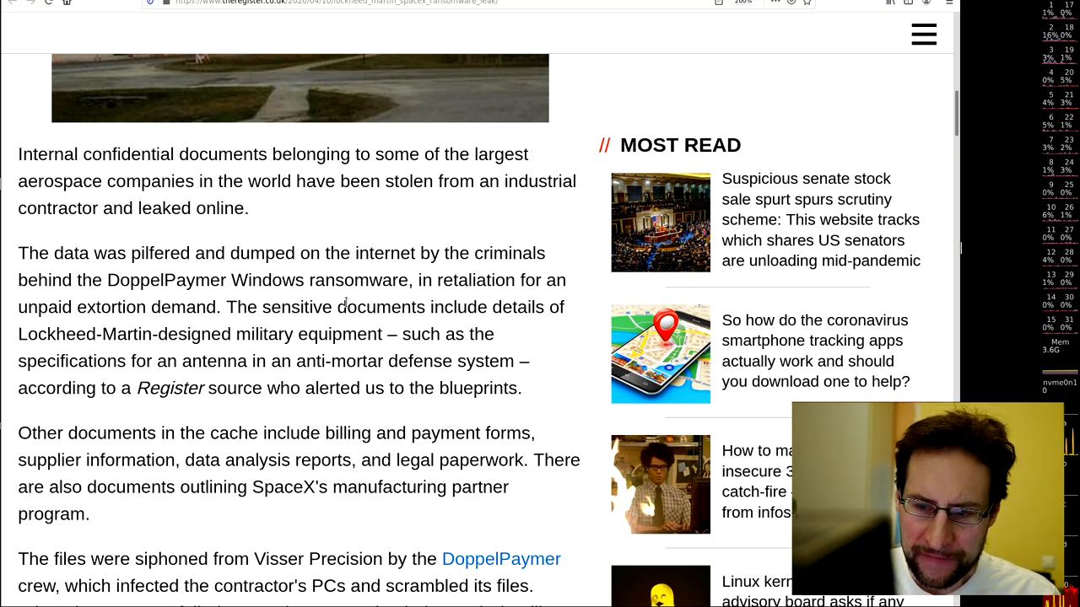
pyautogui.scroll(-3)
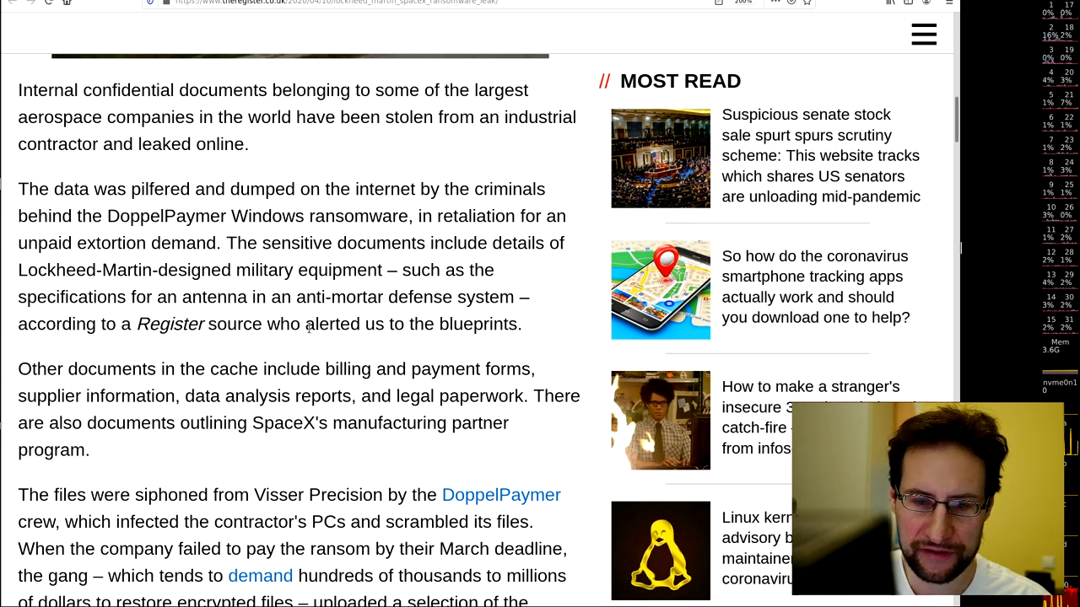
pyautogui.scroll(-3)
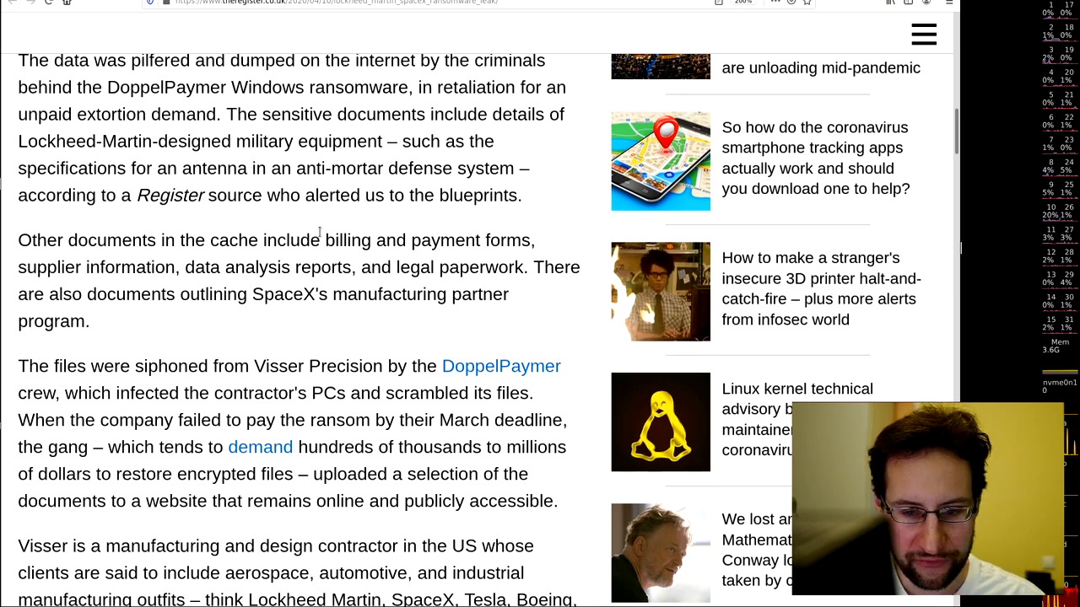
pyautogui.scroll(-3)
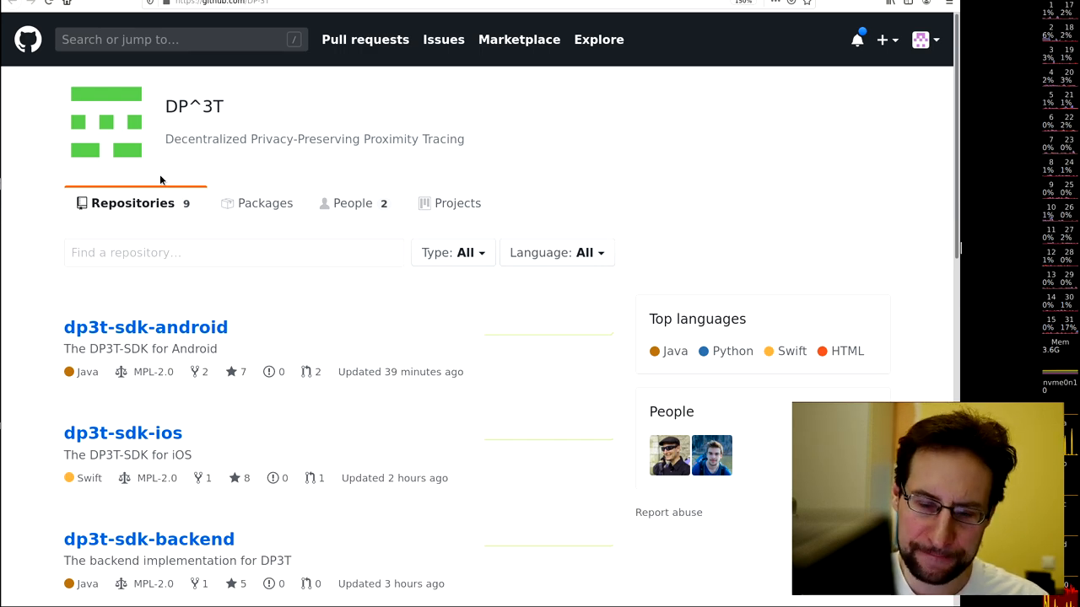
pyautogui.scroll(-3)
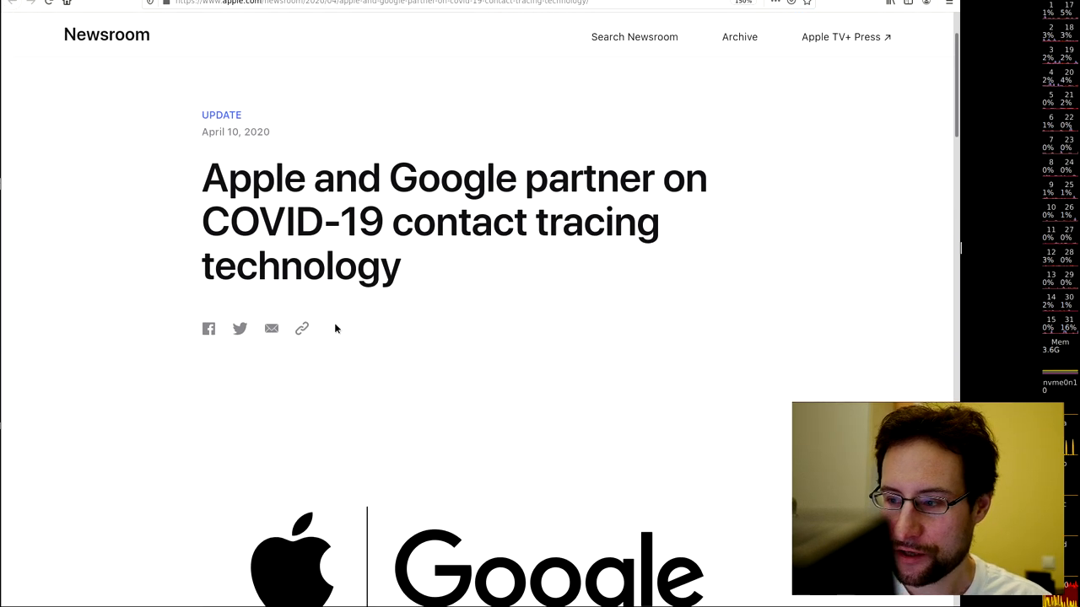
# - Scroll the Apple Newsroom contact tracing announcement past its header image
pyautogui.scroll(-3)
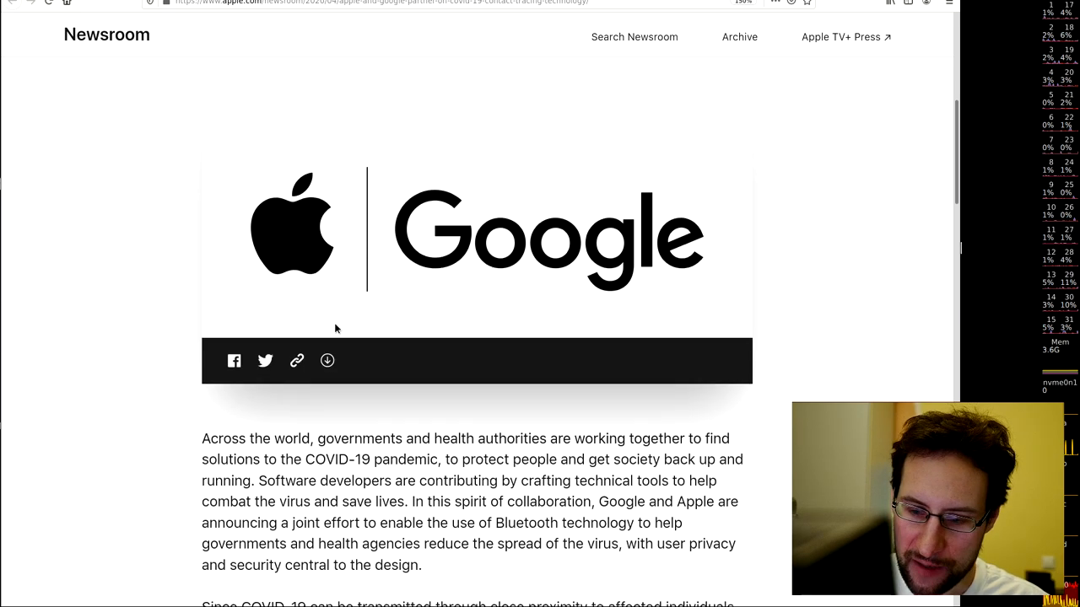
pyautogui.scroll(-3)
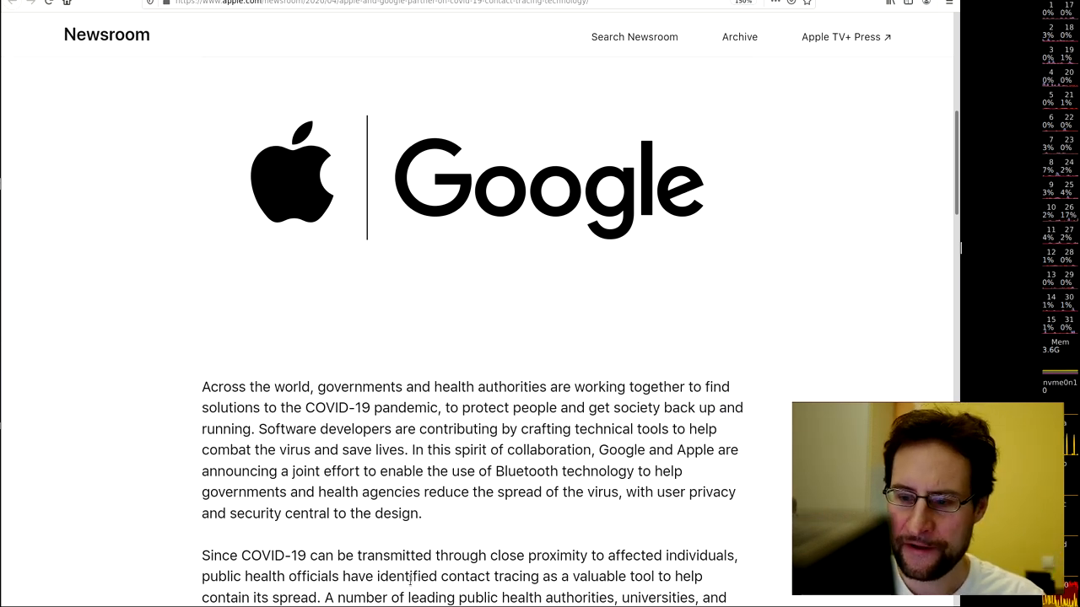
pyautogui.scroll(-3)
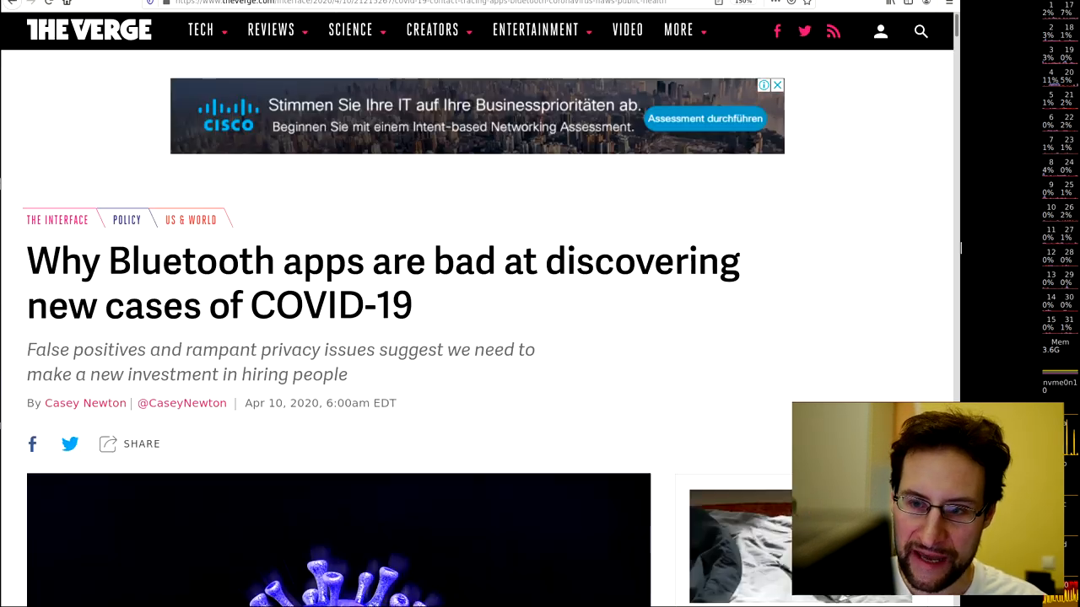
# - Read The Verge article 'Why Bluetooth apps are bad at discovering new cases of COVID-19'
pyautogui.scroll(-3)
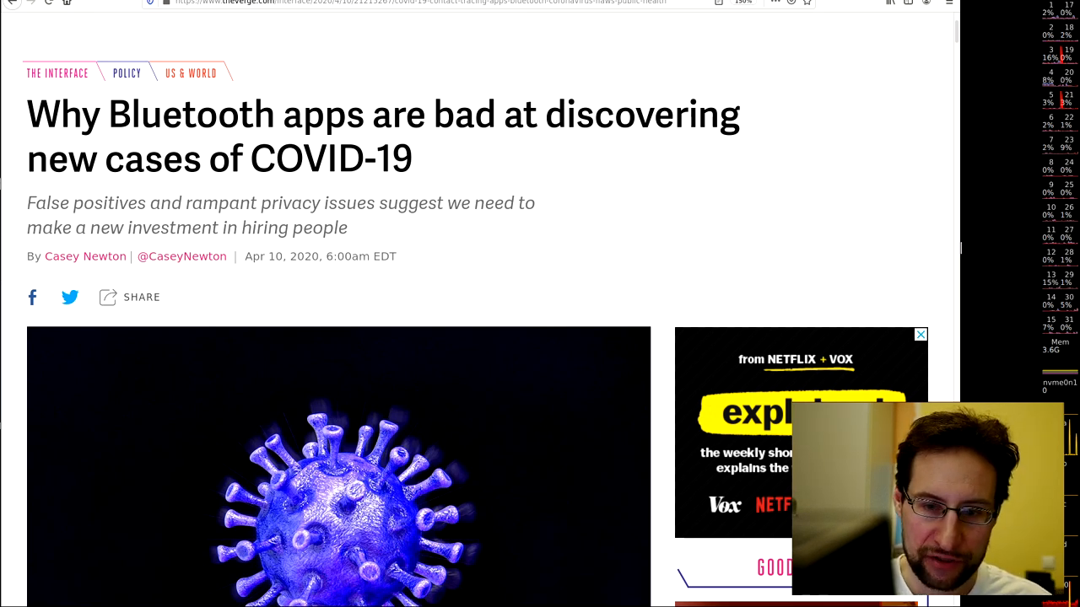
pyautogui.moveTo(28, 203); pyautogui.dragTo(311, 202)
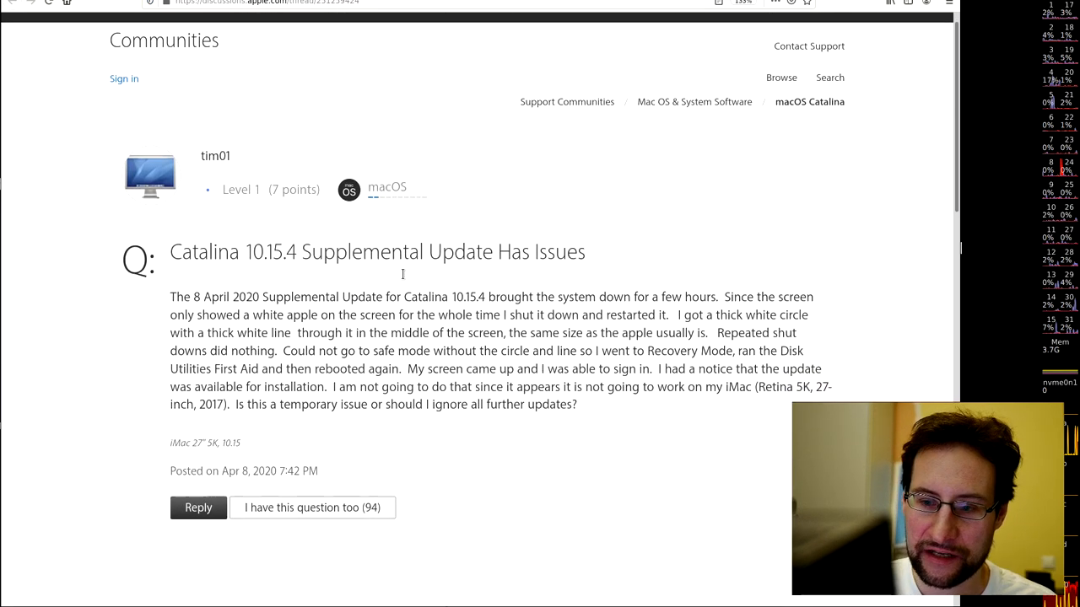
# - Scroll to read the 'Catalina 10.15.4 Supplemental Update Has Issues' question
pyautogui.scroll(-3)
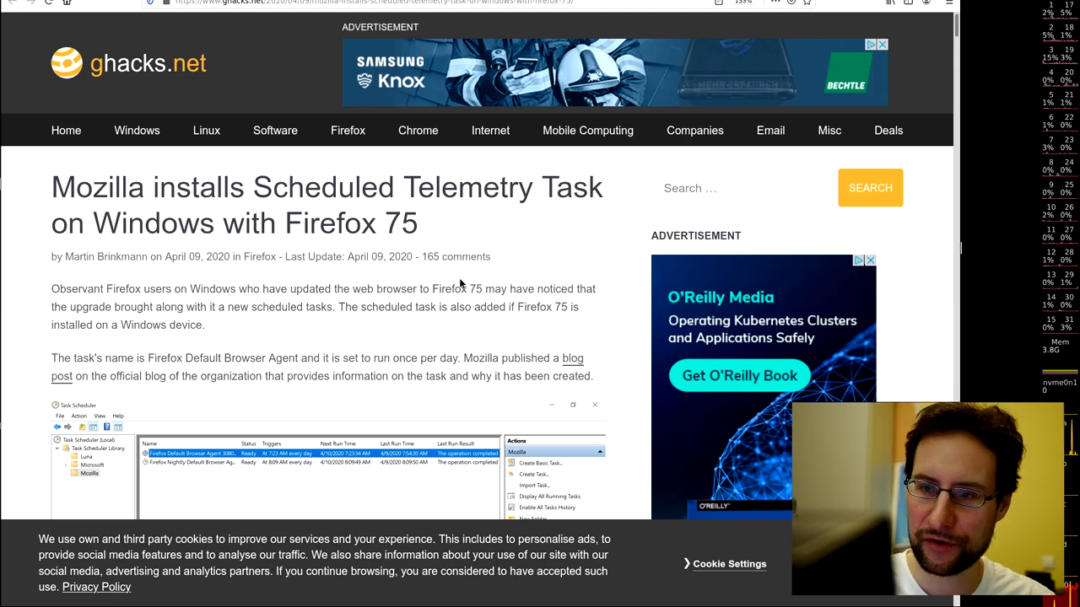
# - Dismiss the O'Reilly sidebar ad and scroll to the Task Scheduler screenshot
pyautogui.scroll(-3)
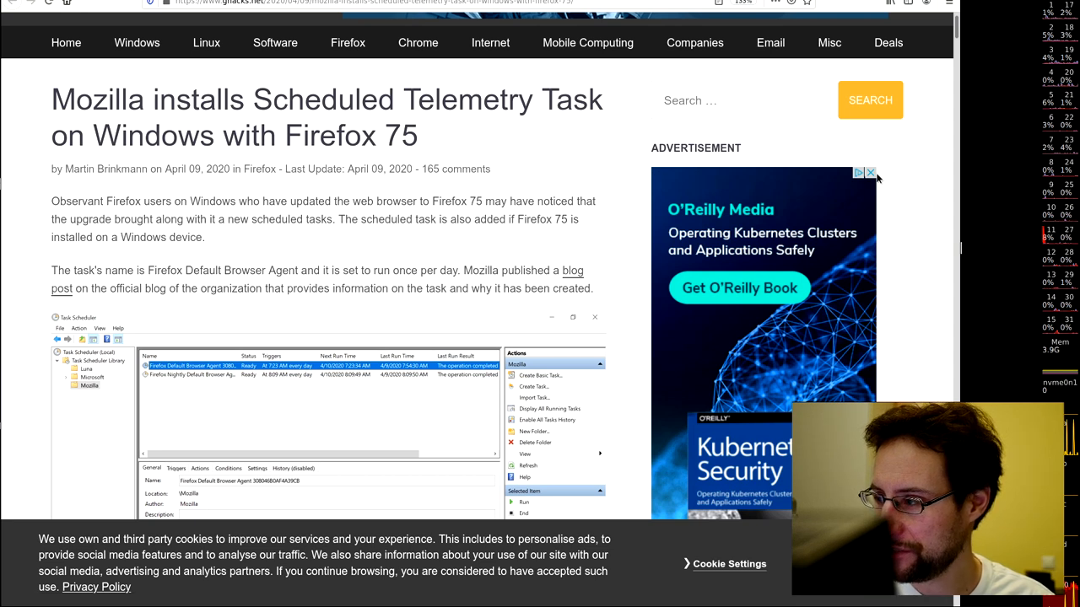
pyautogui.click(872, 172)
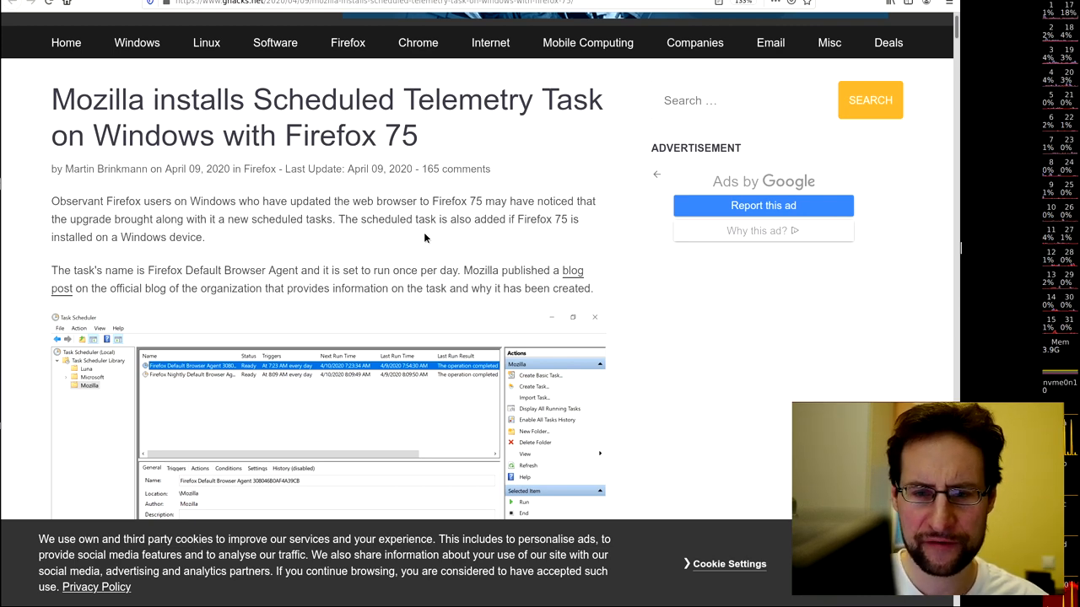
pyautogui.scroll(-3)
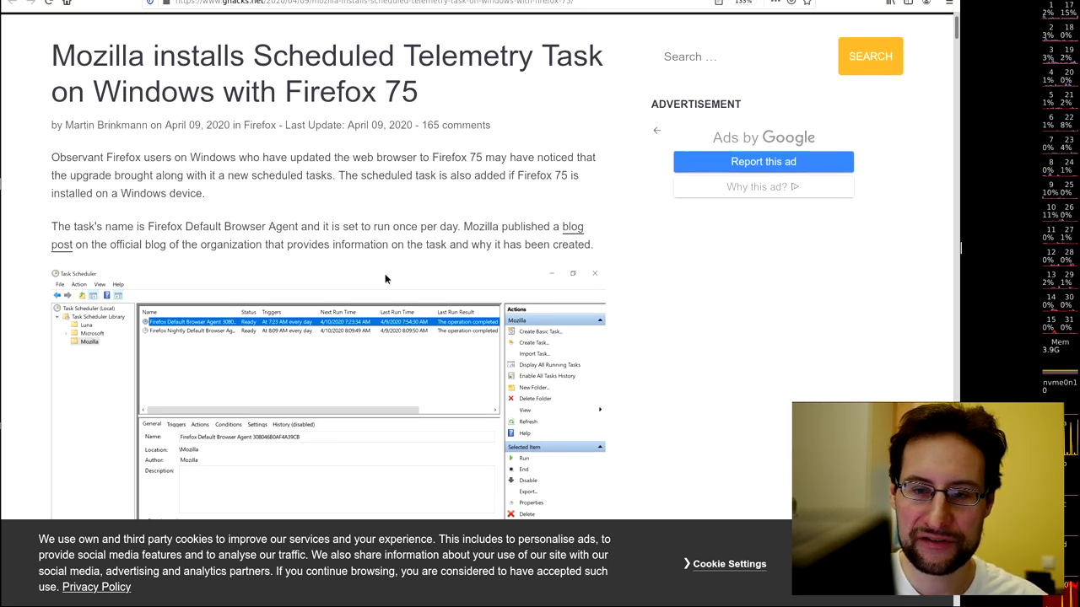
pyautogui.moveTo(372, 346)
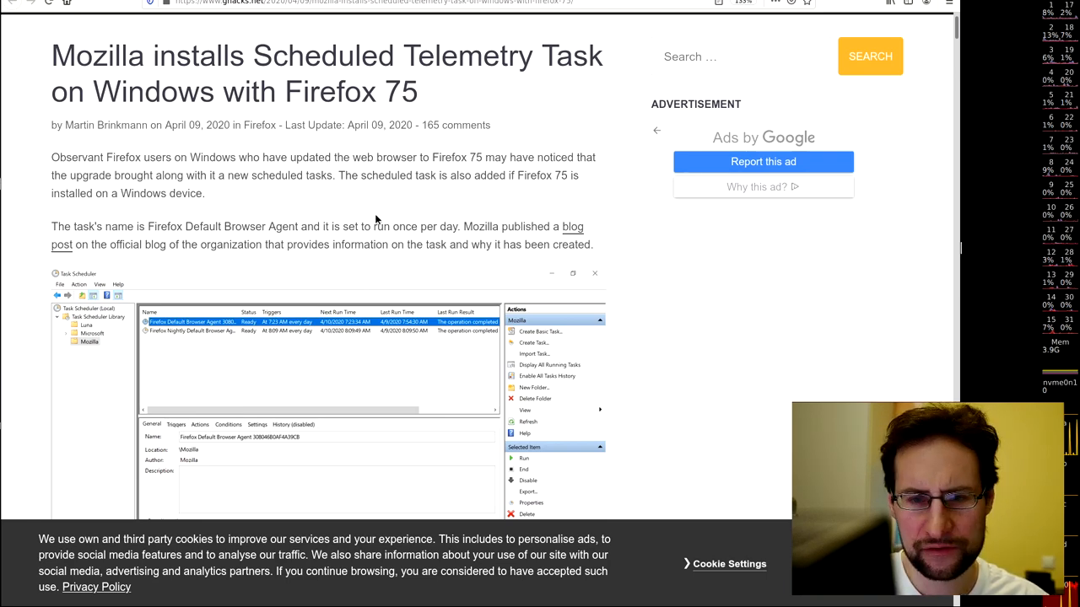
pyautogui.scroll(-3)
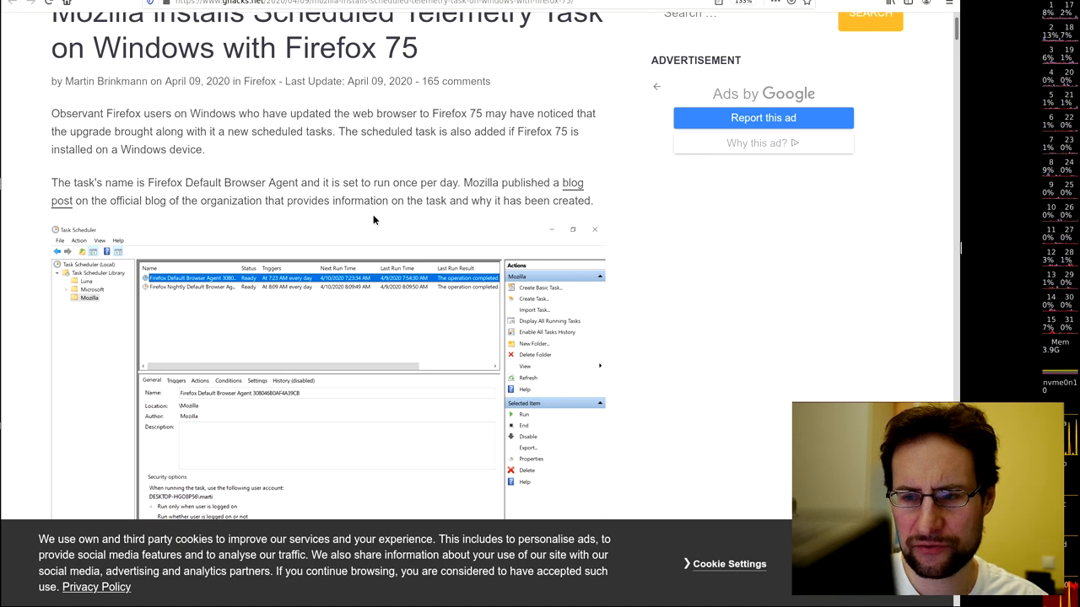
pyautogui.scroll(-3)
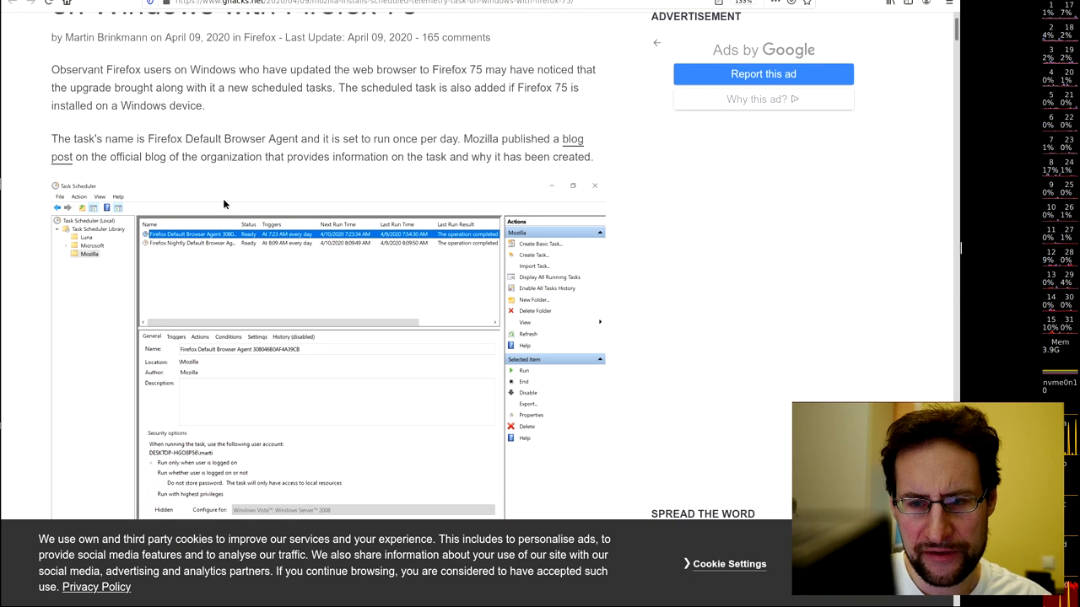
pyautogui.moveTo(342, 150)
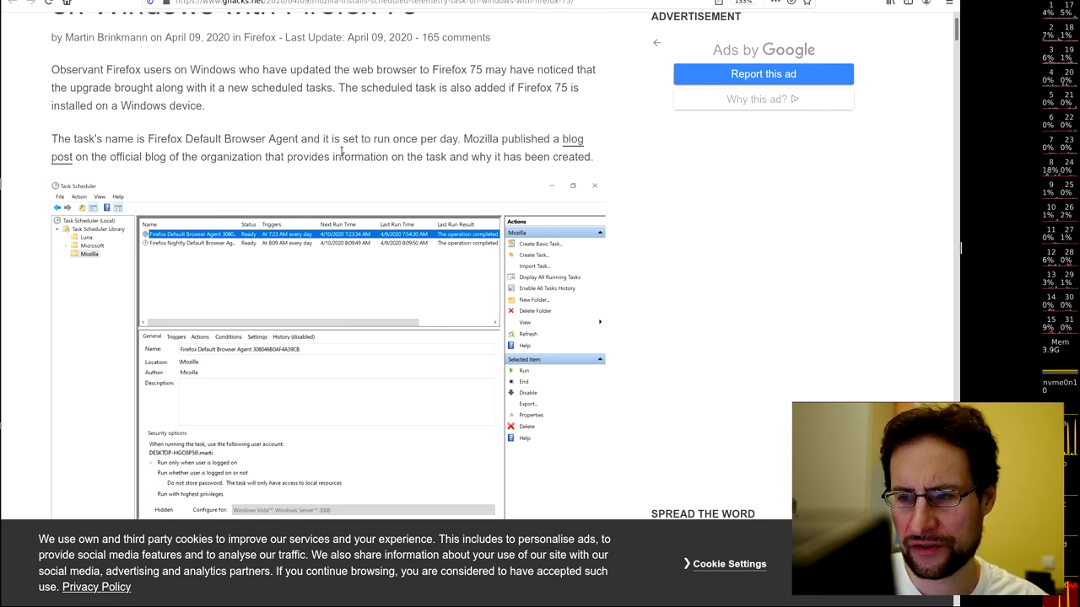
pyautogui.scroll(-3)
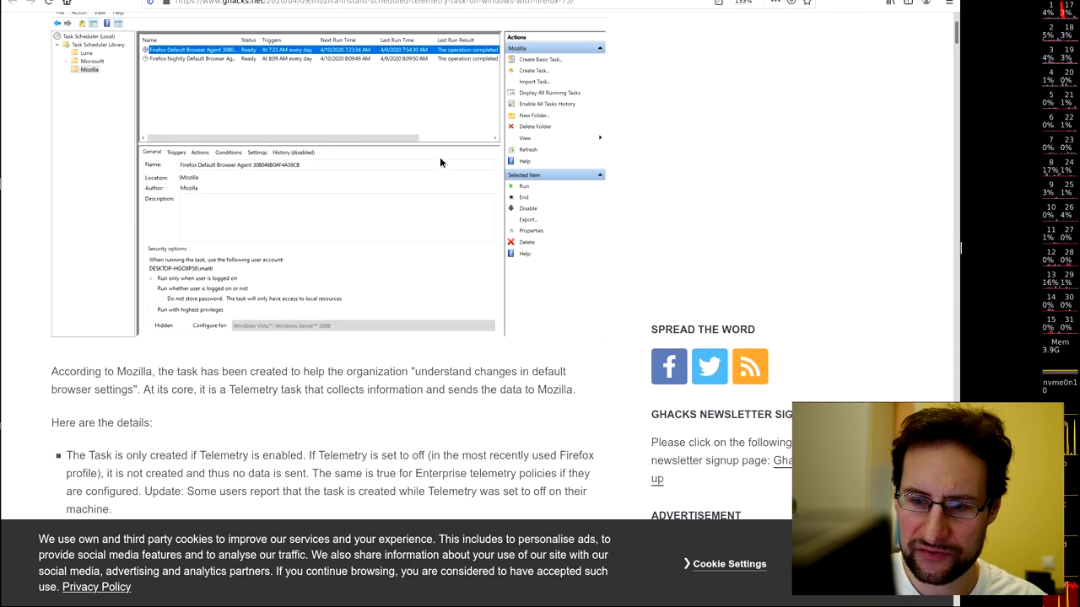
pyautogui.scroll(-3)
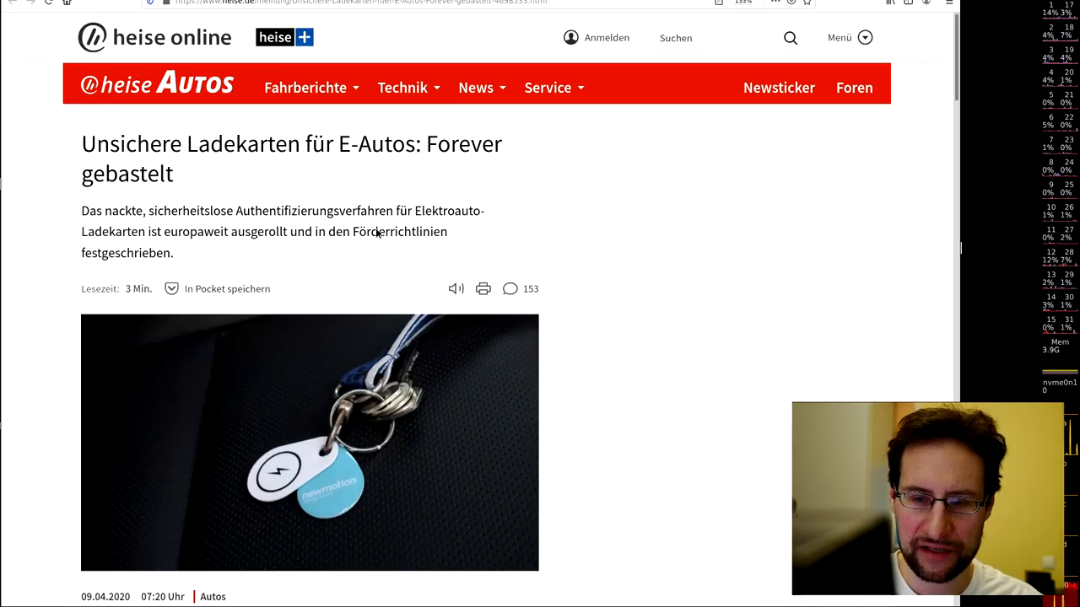
# - Scroll the heise 'Unsichere Ladekarten für E-Autos' article into its body text
pyautogui.scroll(-3)
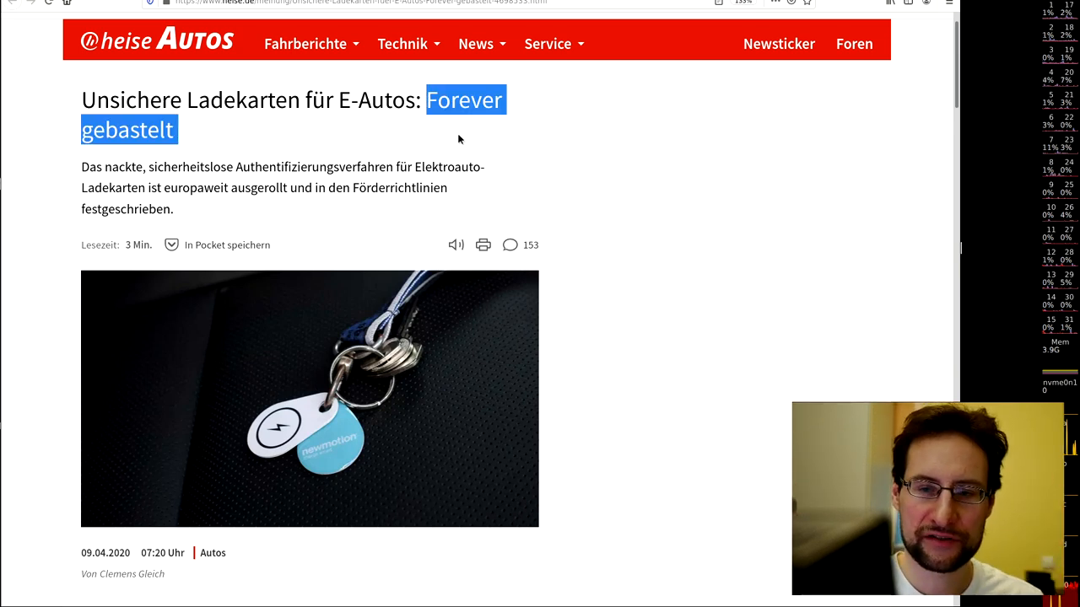
pyautogui.moveTo(295, 207)
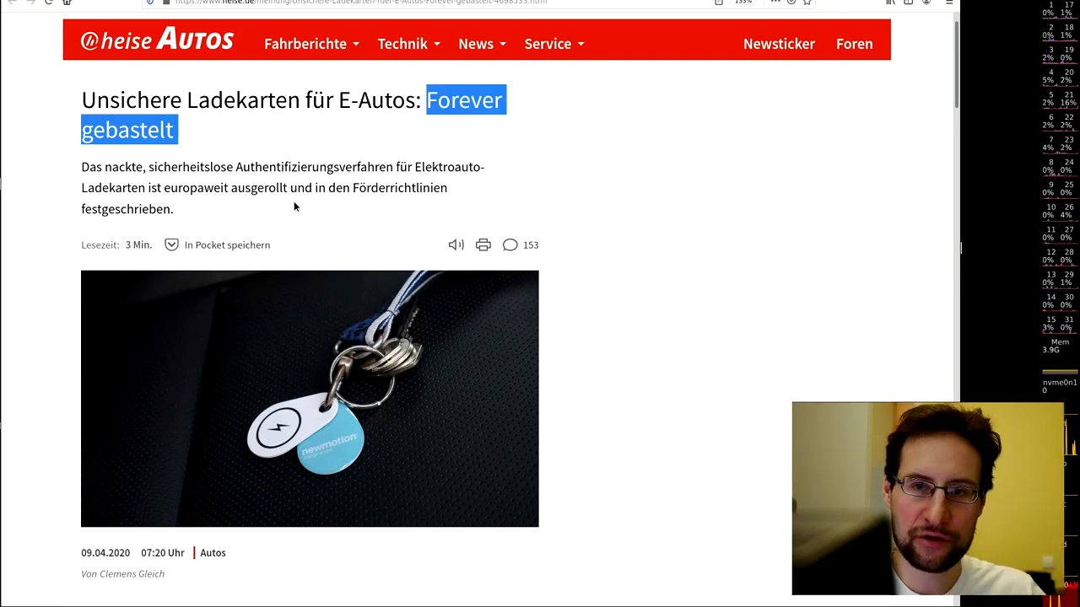
pyautogui.moveTo(290, 220)
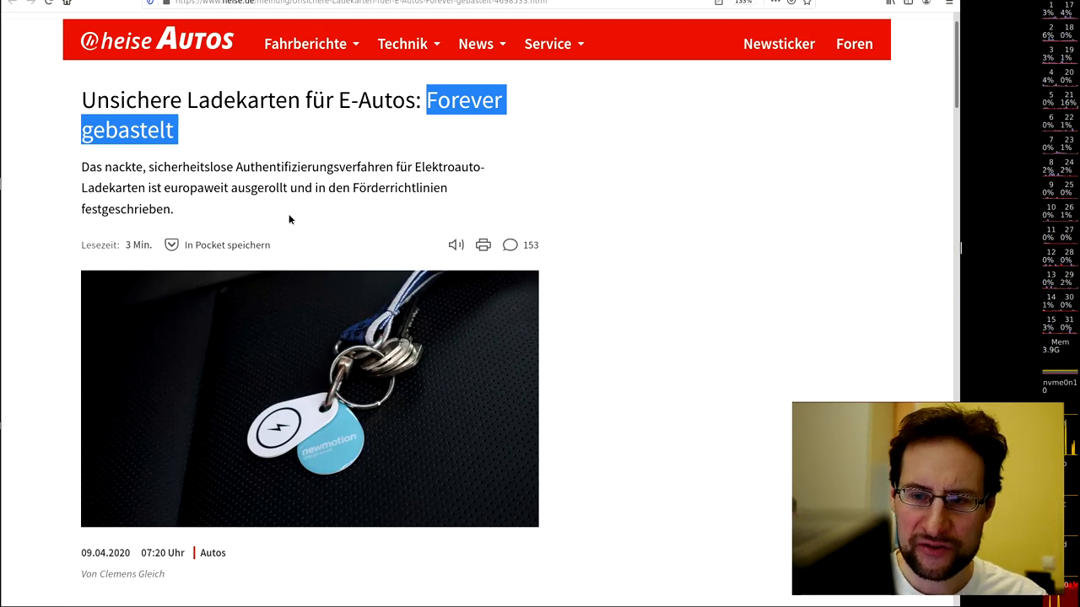
pyautogui.scroll(-3)
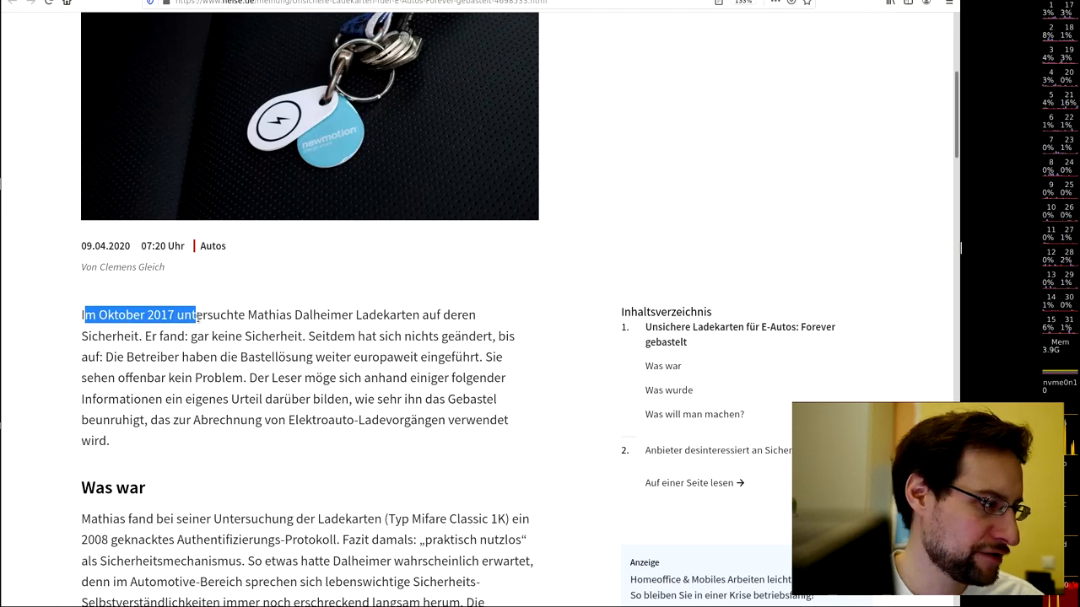
# - Scroll the heise charging-card article down through its opening sections
pyautogui.scroll(-3)
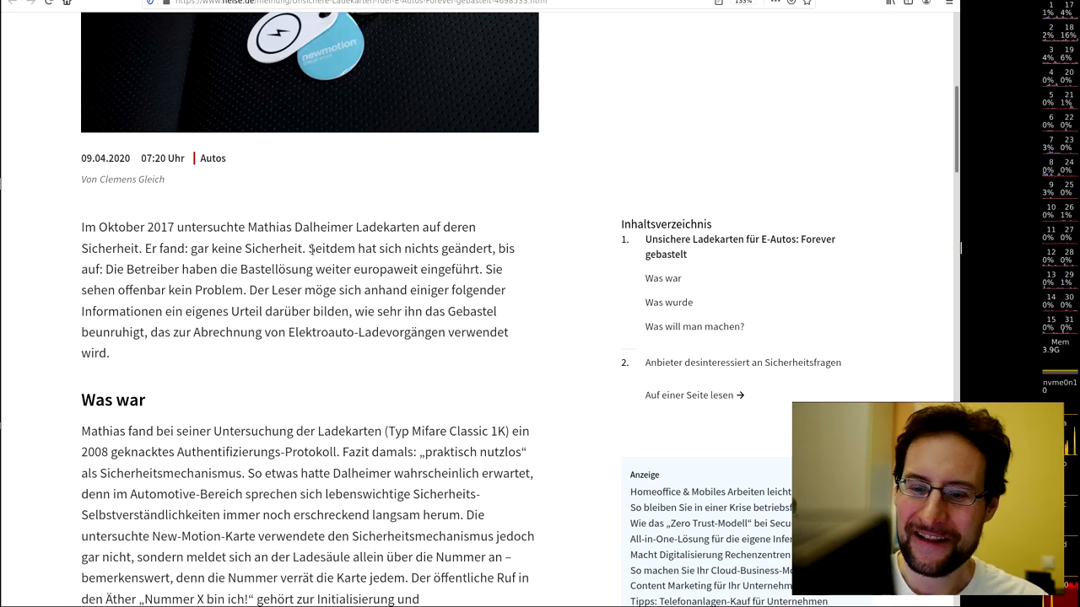
pyautogui.scroll(-3)
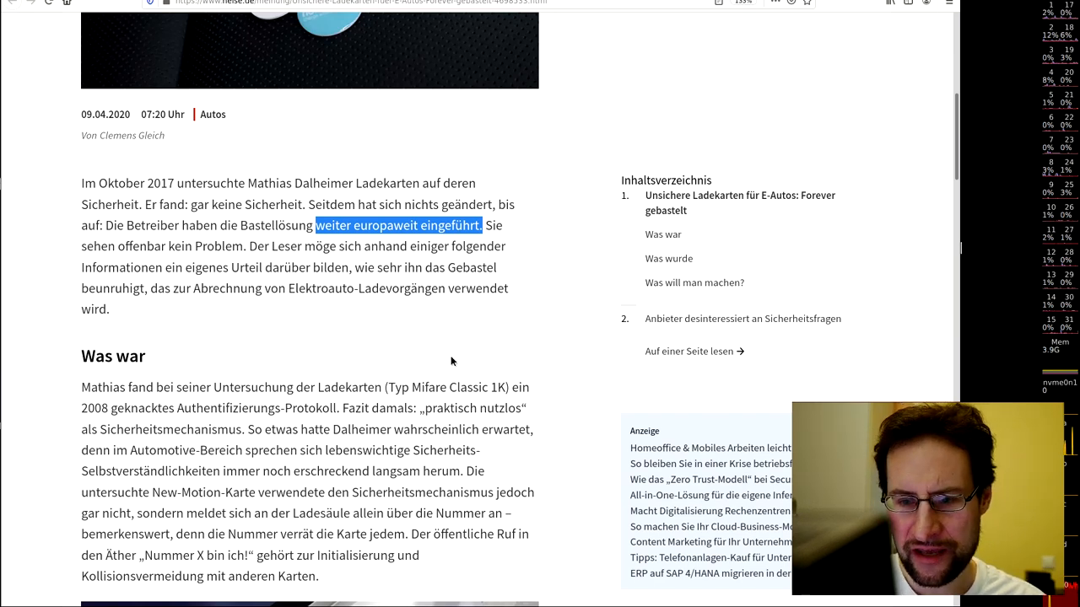
pyautogui.scroll(-3)
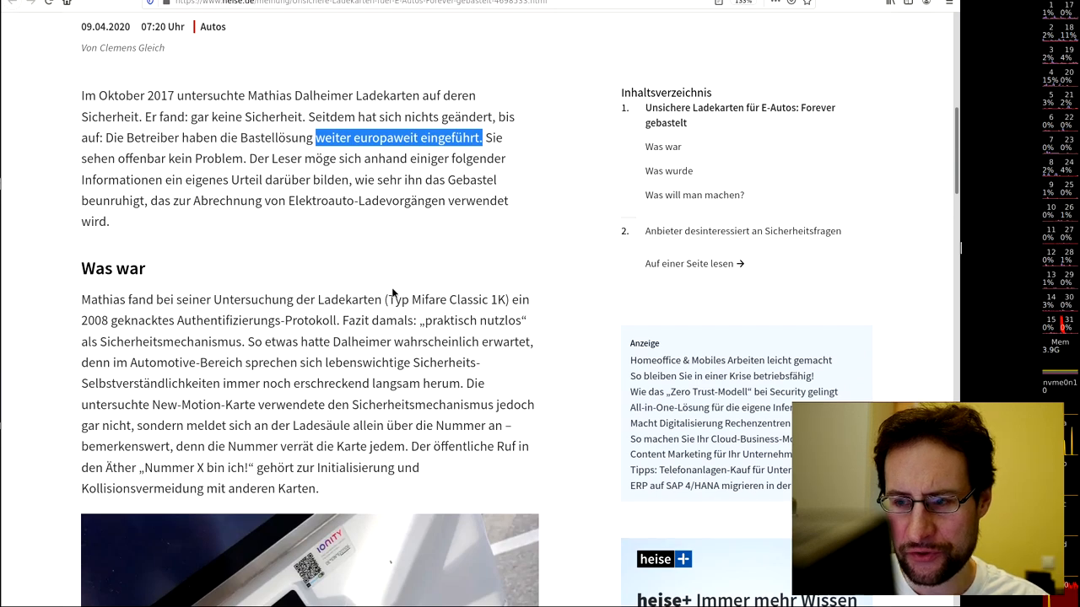
pyautogui.scroll(-3)
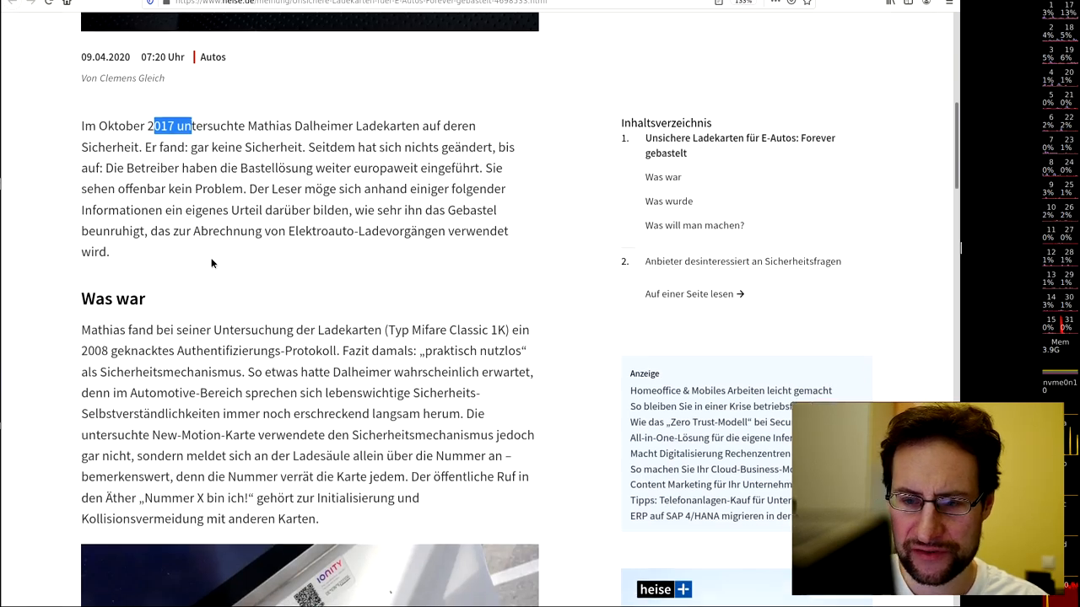
pyautogui.scroll(-3)
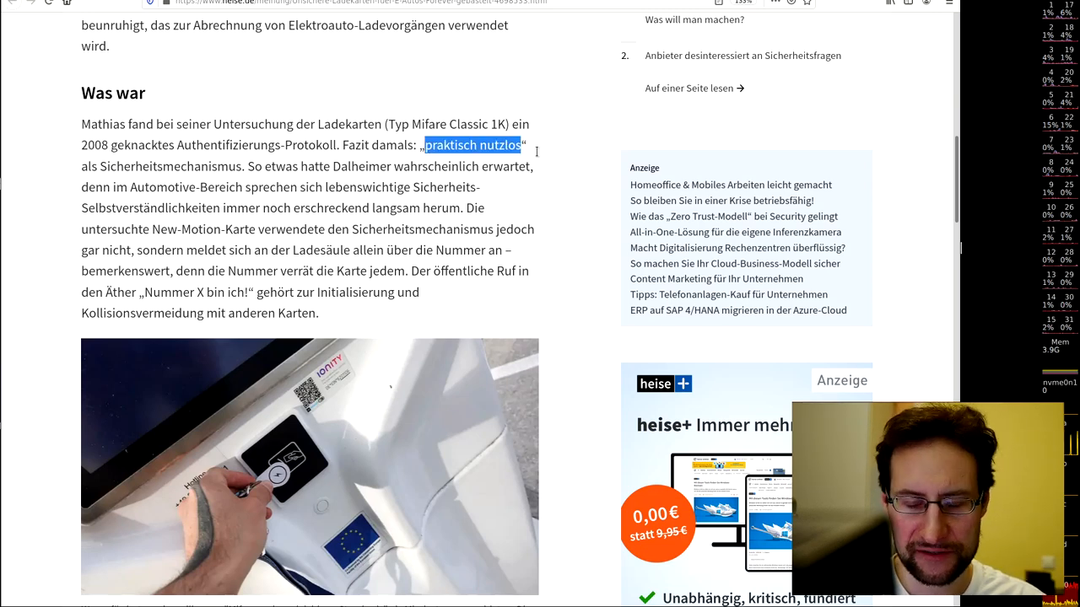
pyautogui.scroll(-3)
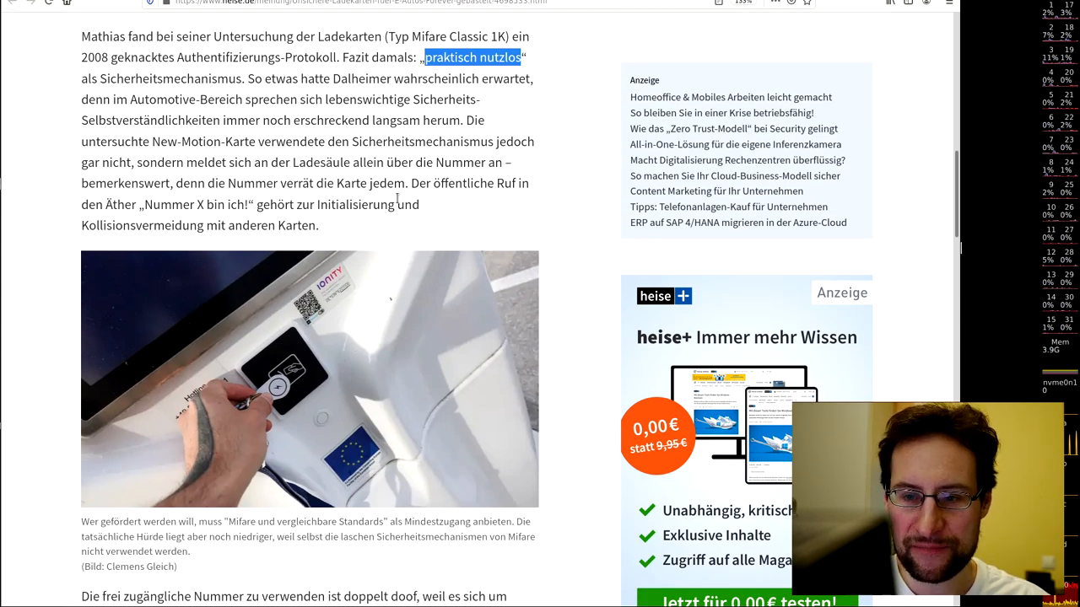
pyautogui.scroll(-3)
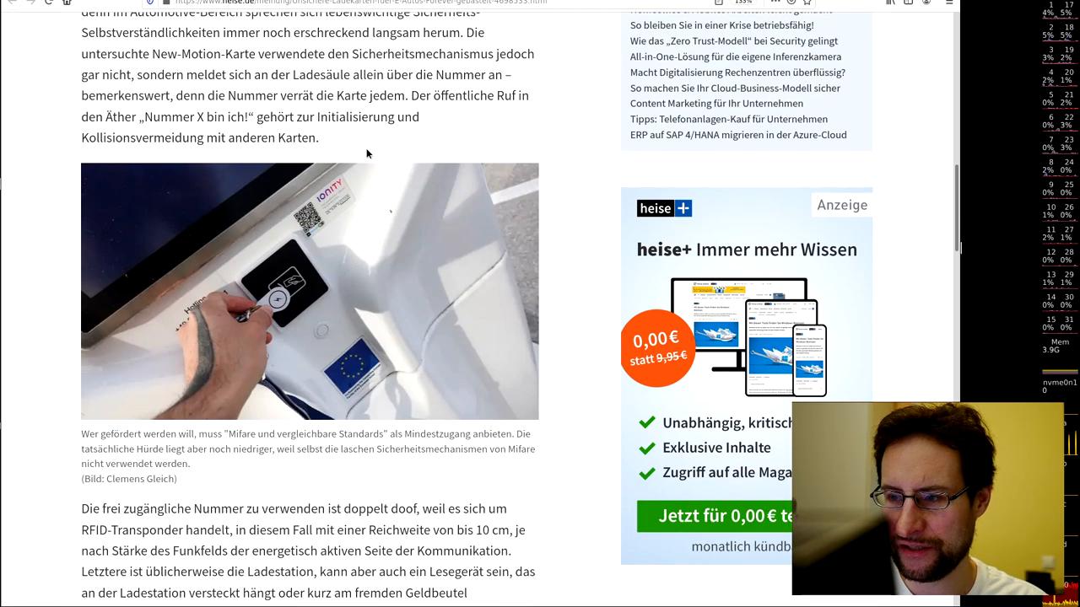
pyautogui.scroll(-3)
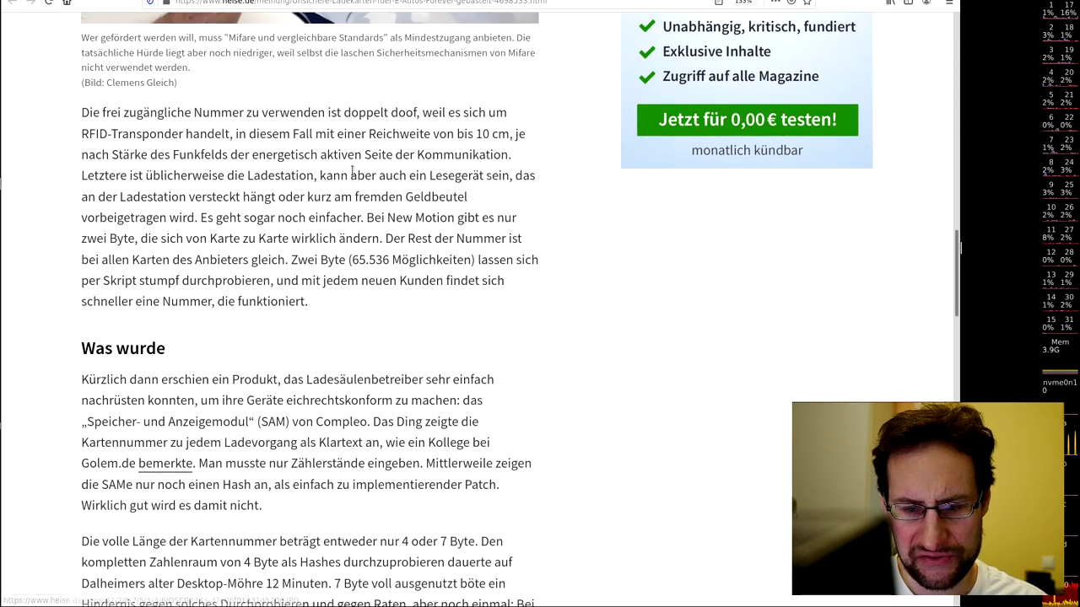
# - Continue to the page-one pagination, highlighting the 4 Byte figure along the way
pyautogui.scroll(-3)
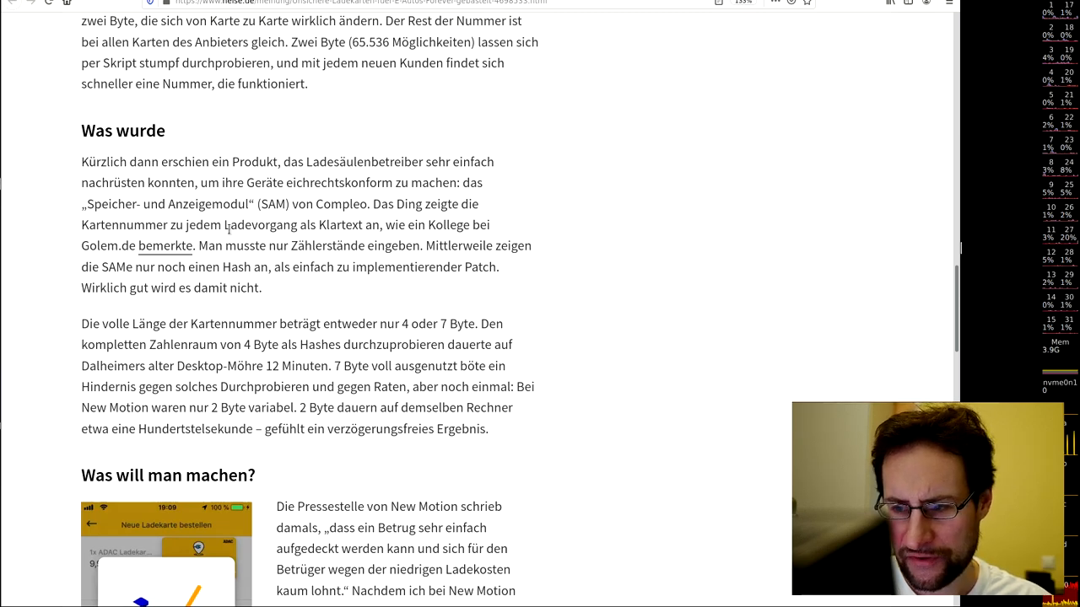
pyautogui.scroll(-3)
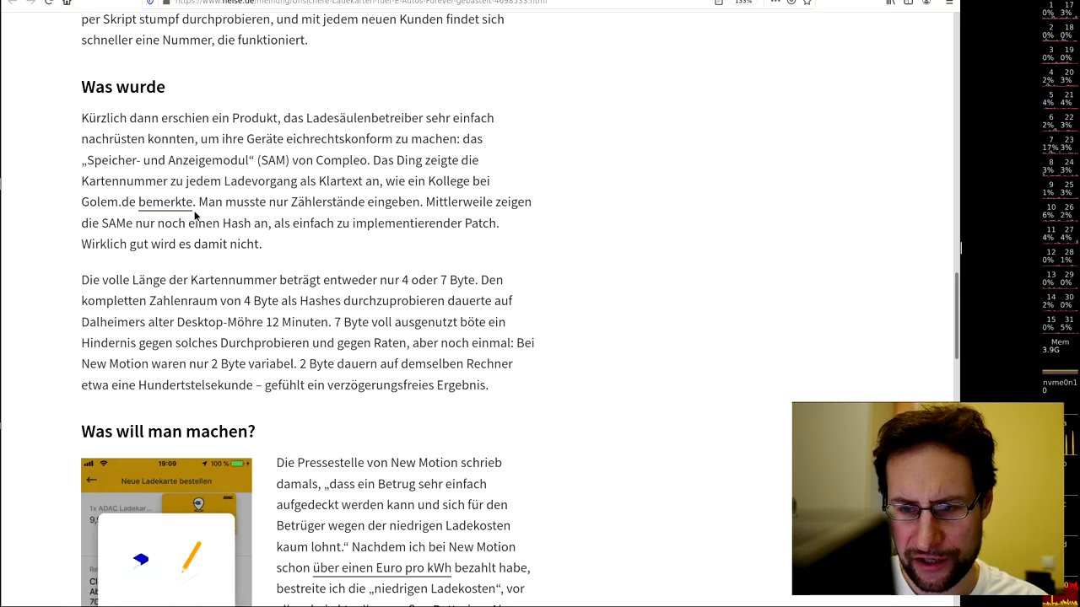
pyautogui.scroll(-3)
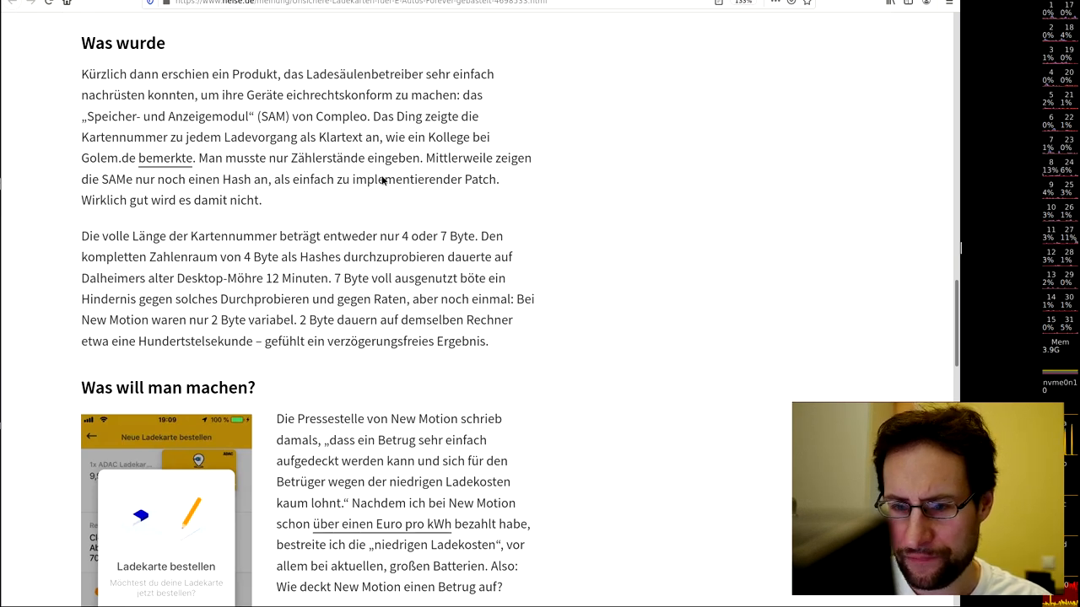
pyautogui.scroll(-3)
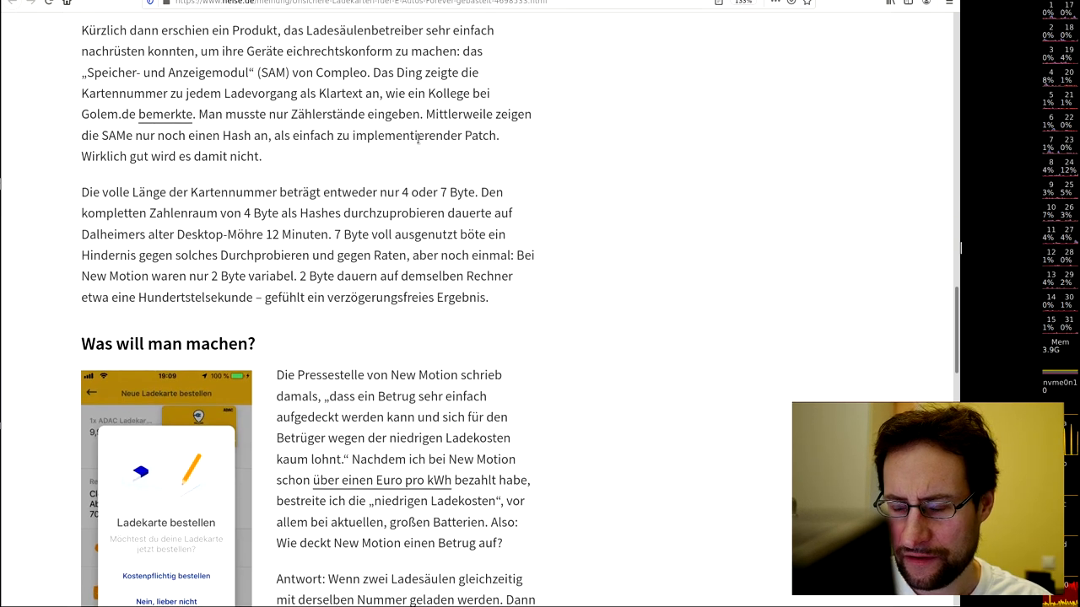
pyautogui.scroll(-3)
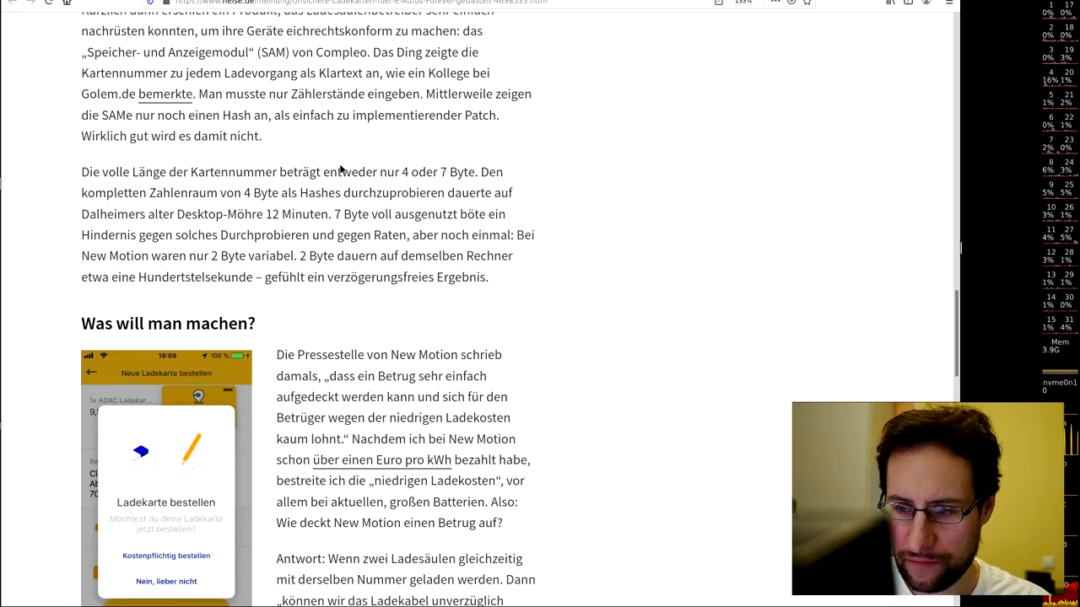
pyautogui.scroll(-3)
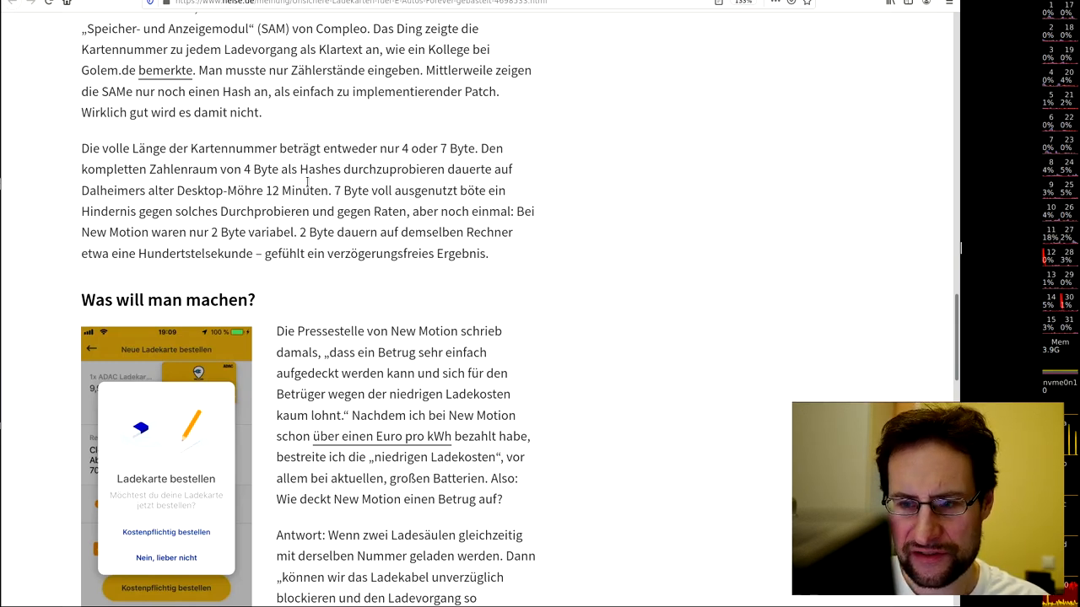
pyautogui.doubleClick(253, 168)
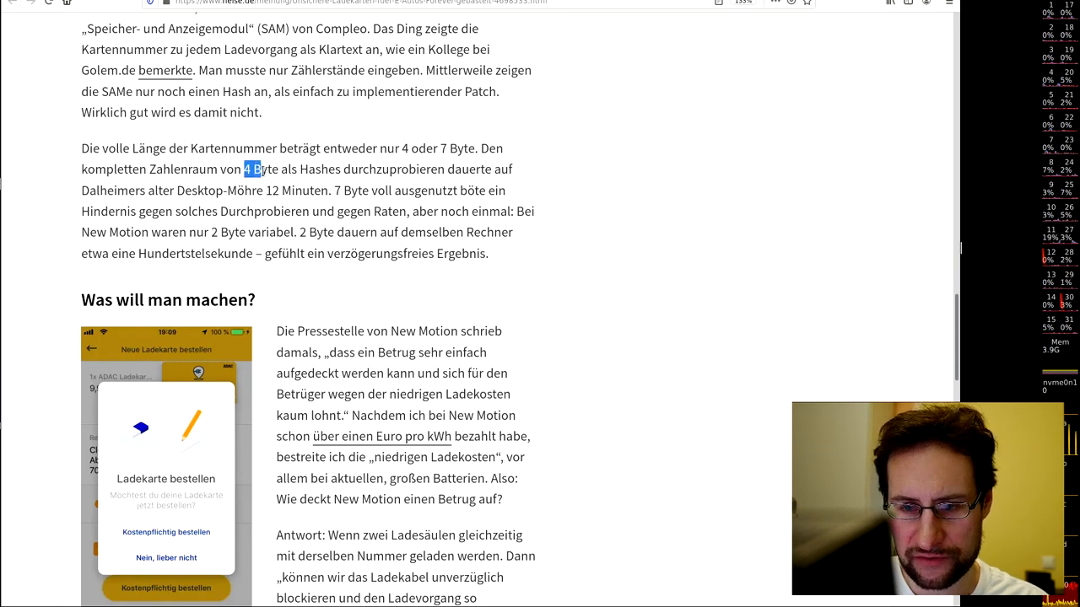
pyautogui.moveTo(319, 184)
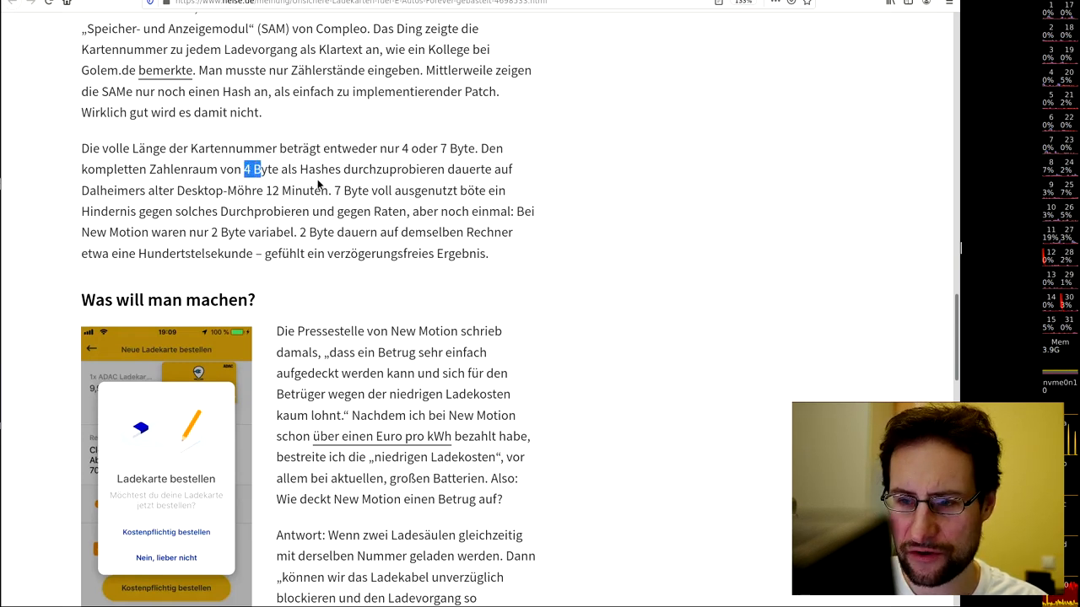
pyautogui.moveTo(347, 234)
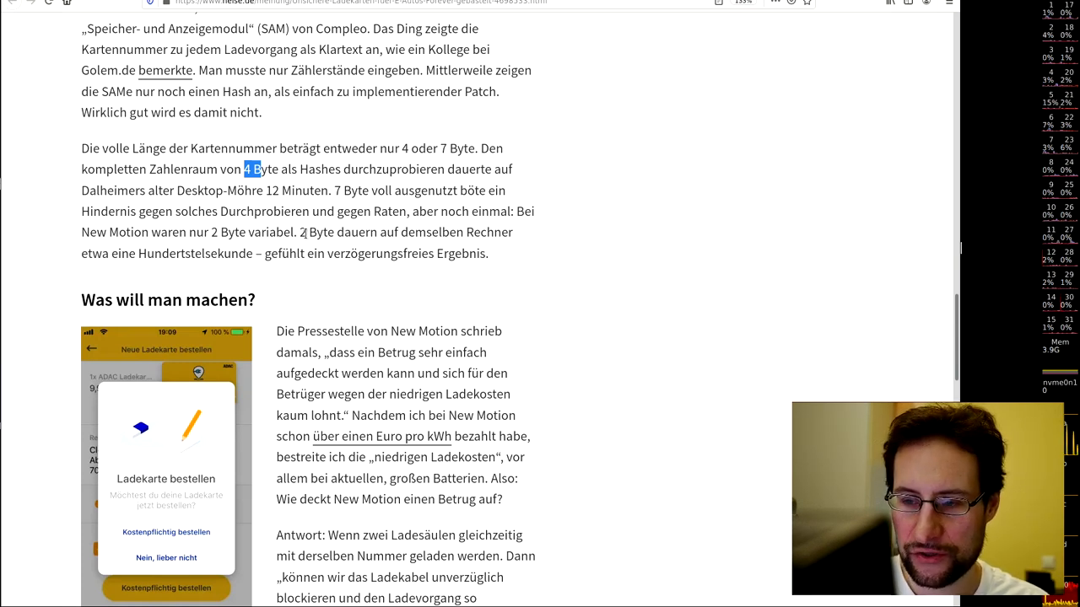
pyautogui.scroll(-3)
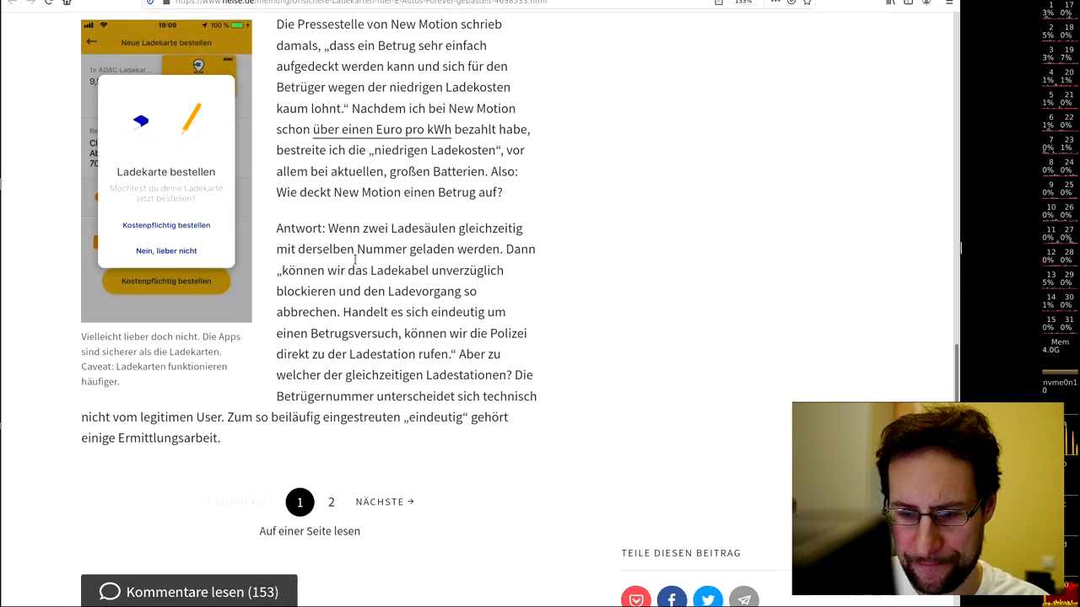
pyautogui.moveTo(367, 446)
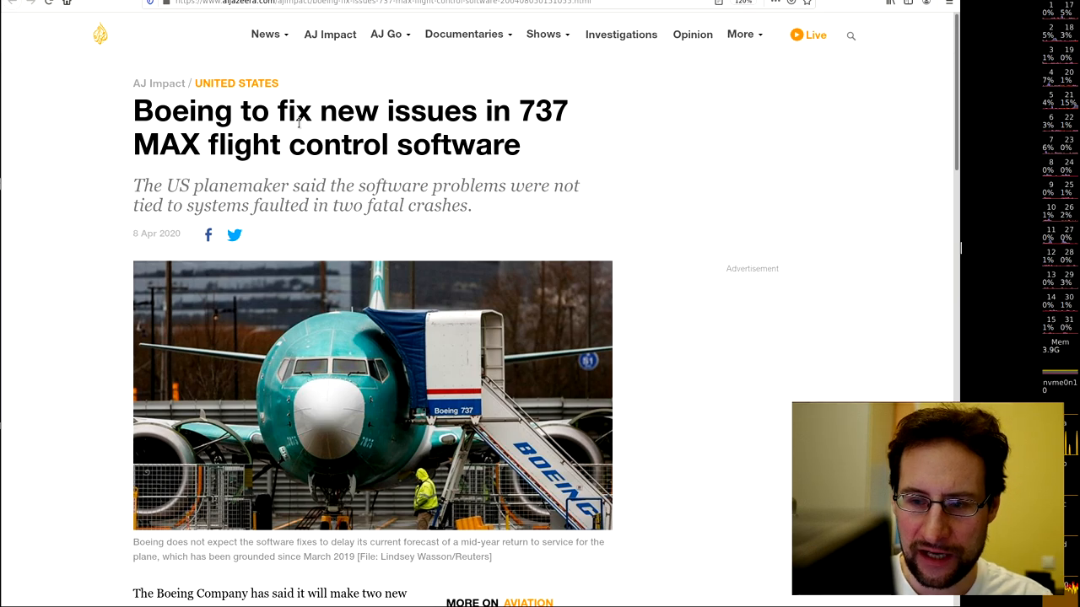
# - Scroll through the Al Jazeera article on Boeing 737 MAX flight control software
pyautogui.scroll(-3)
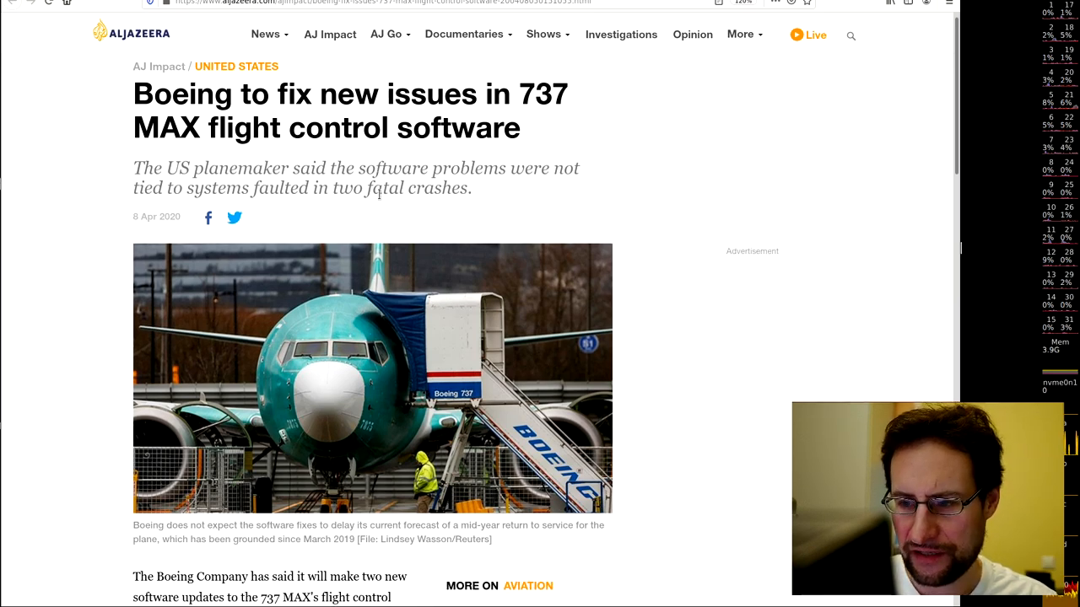
pyautogui.scroll(-3)
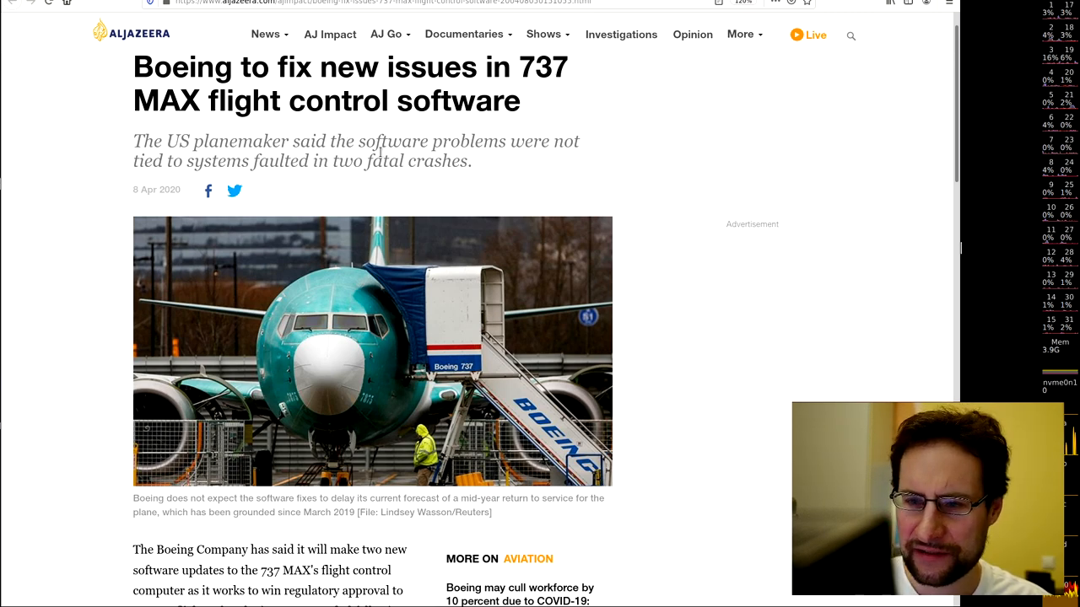
pyautogui.scroll(-3)
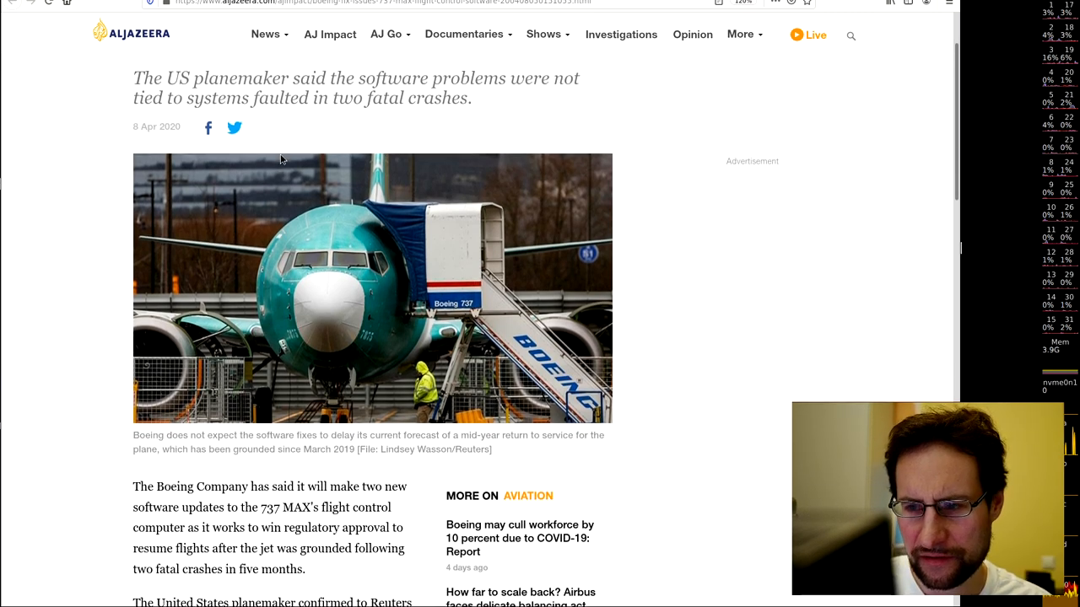
pyautogui.scroll(-3)
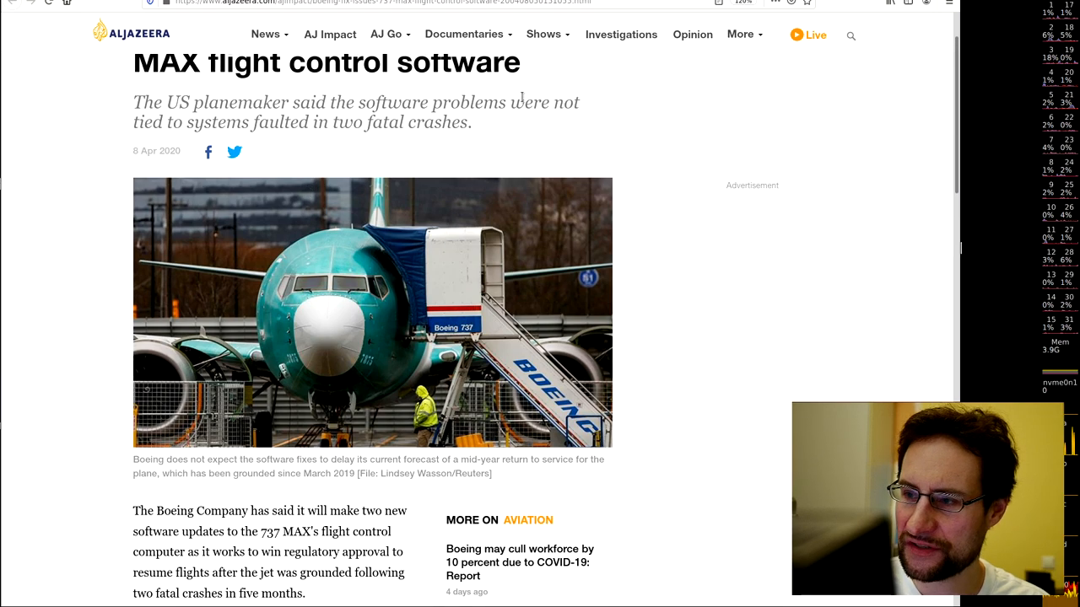
pyautogui.scroll(-3)
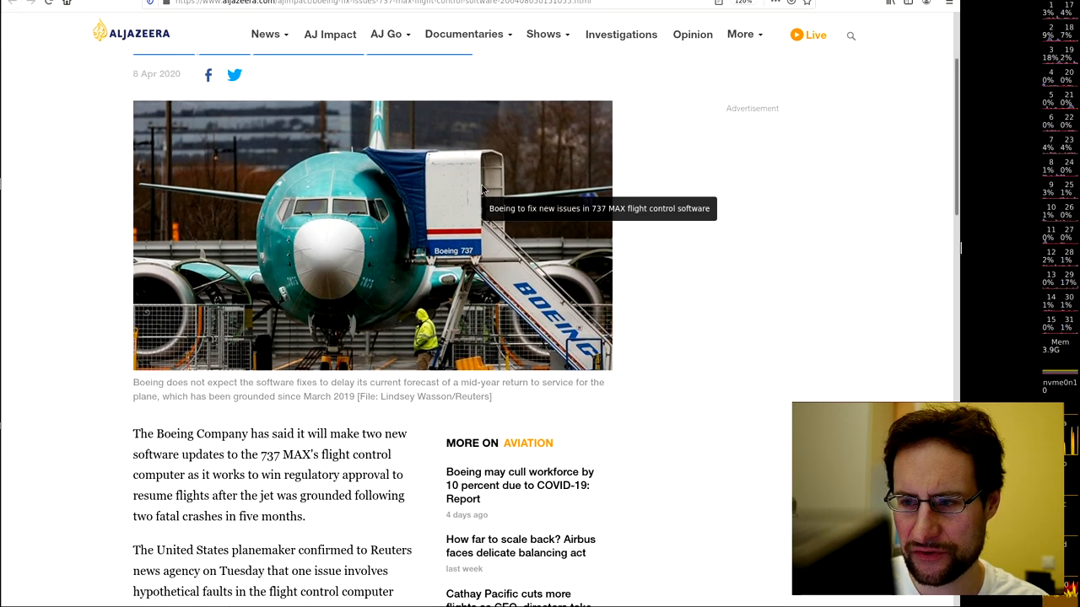
pyautogui.scroll(-3)
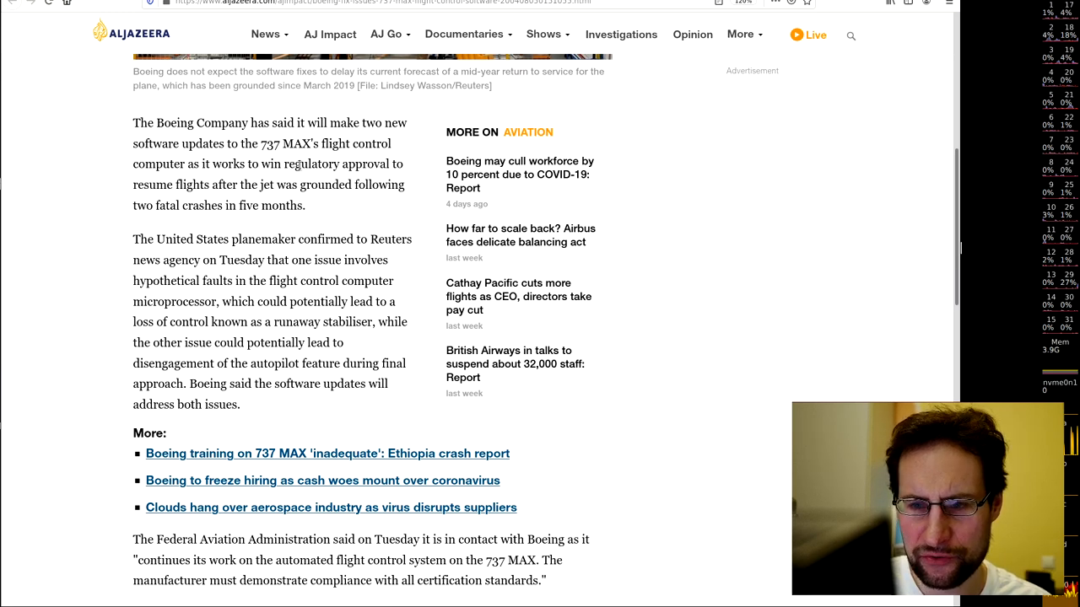
pyautogui.moveTo(312, 204)
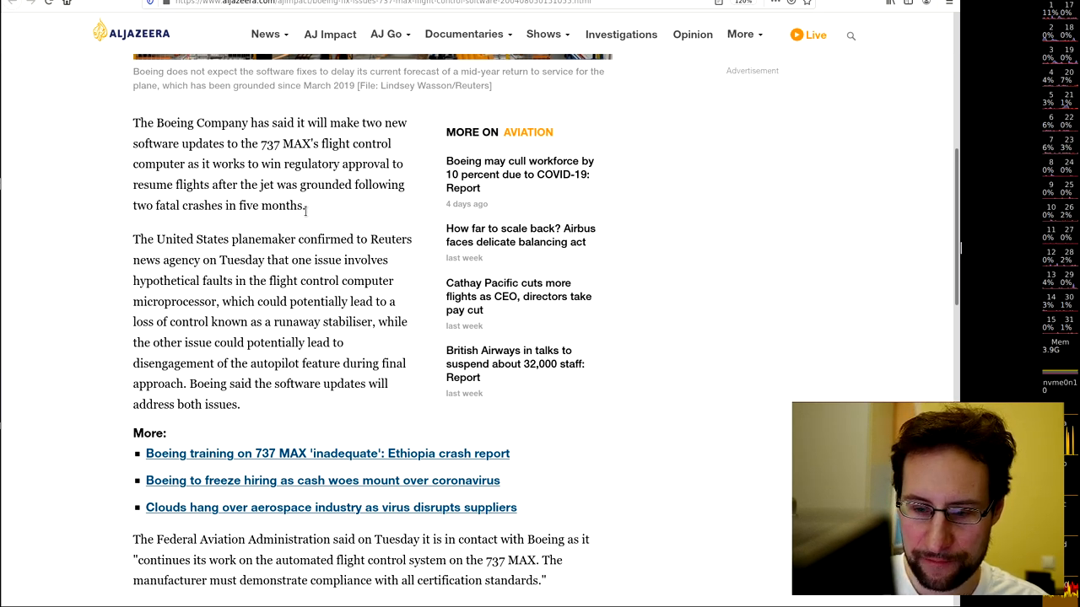
pyautogui.moveTo(344, 258)
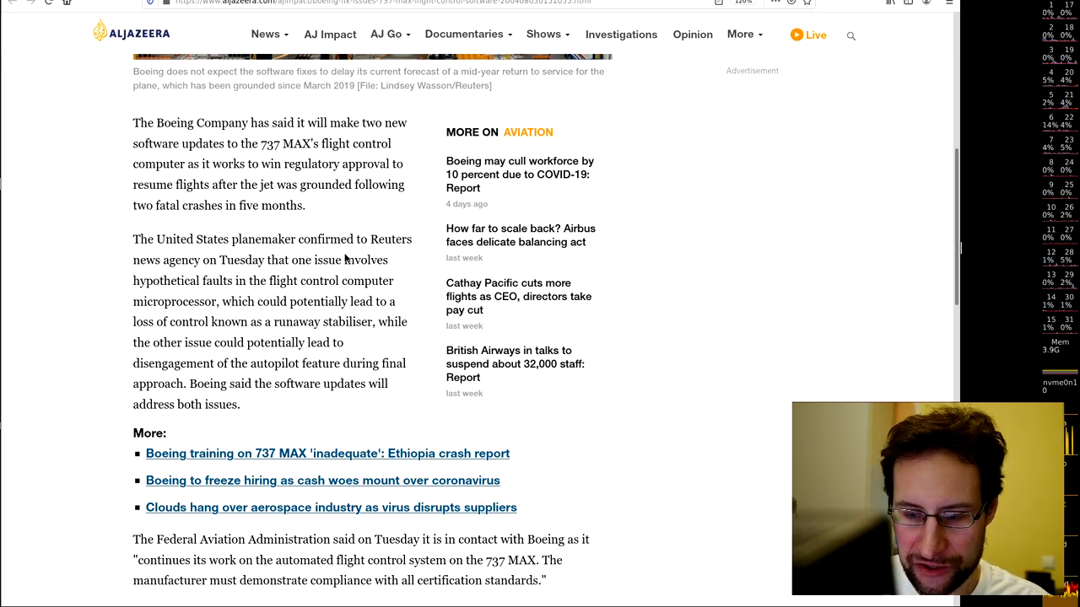
pyautogui.scroll(-3)
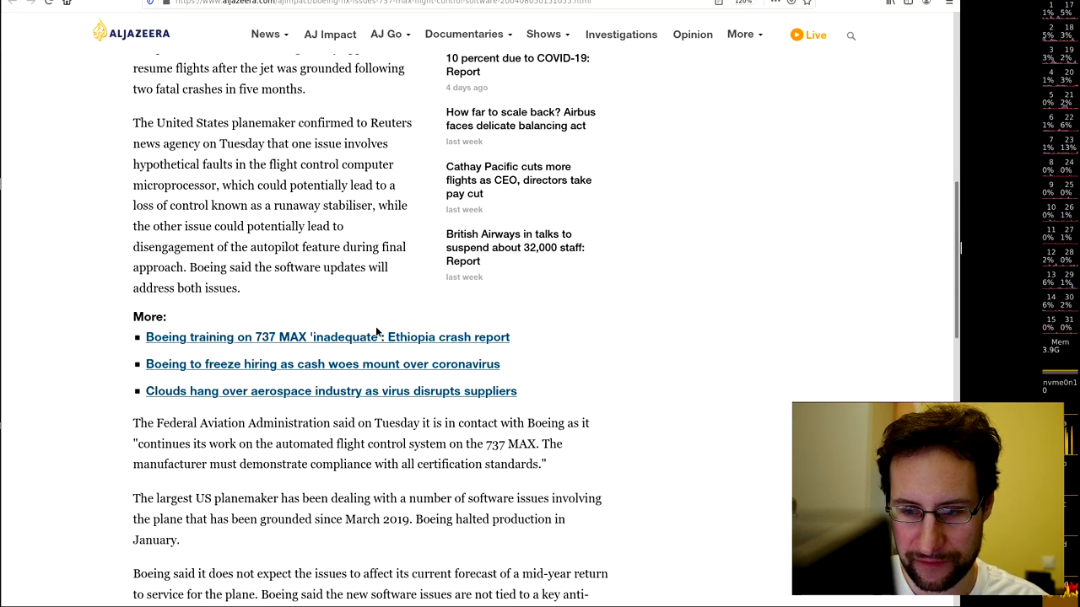
pyautogui.scroll(-3)
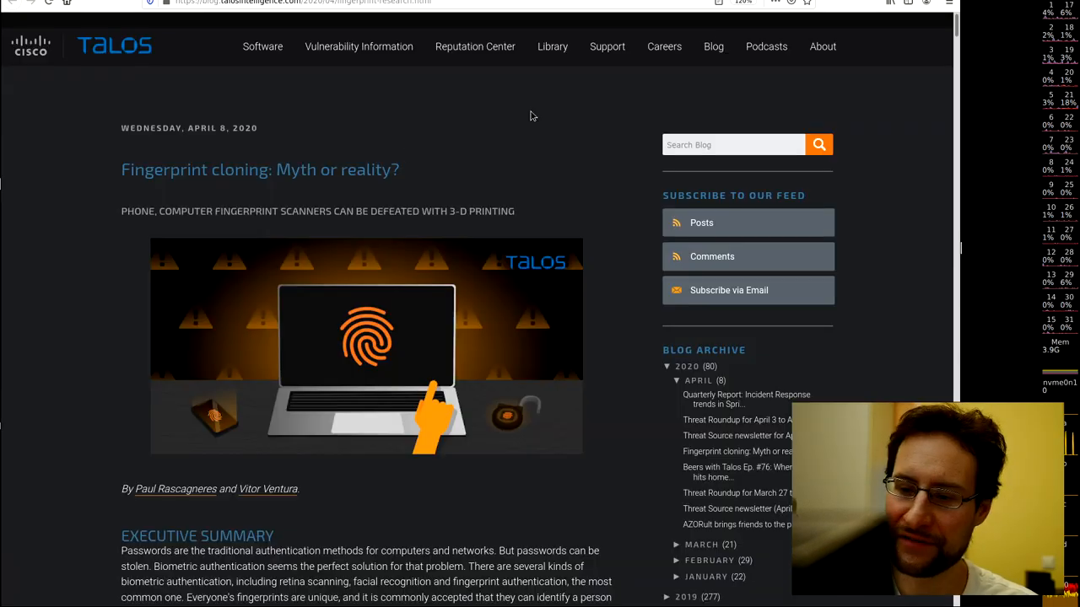
# - Scroll the Talos fingerprint-cloning post through the mold-creation section
pyautogui.scroll(-3)
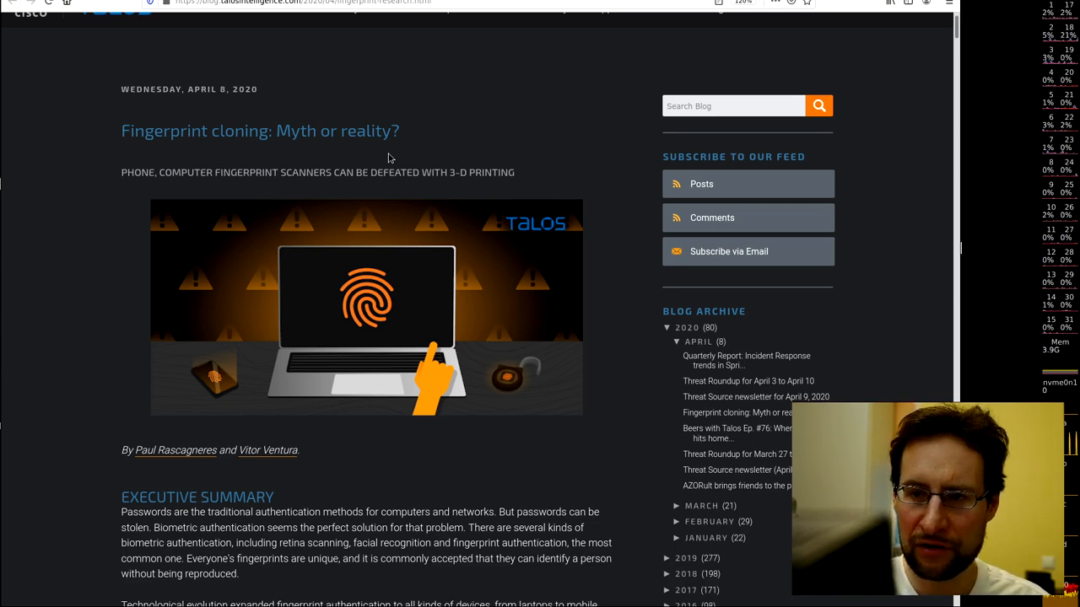
pyautogui.scroll(-3)
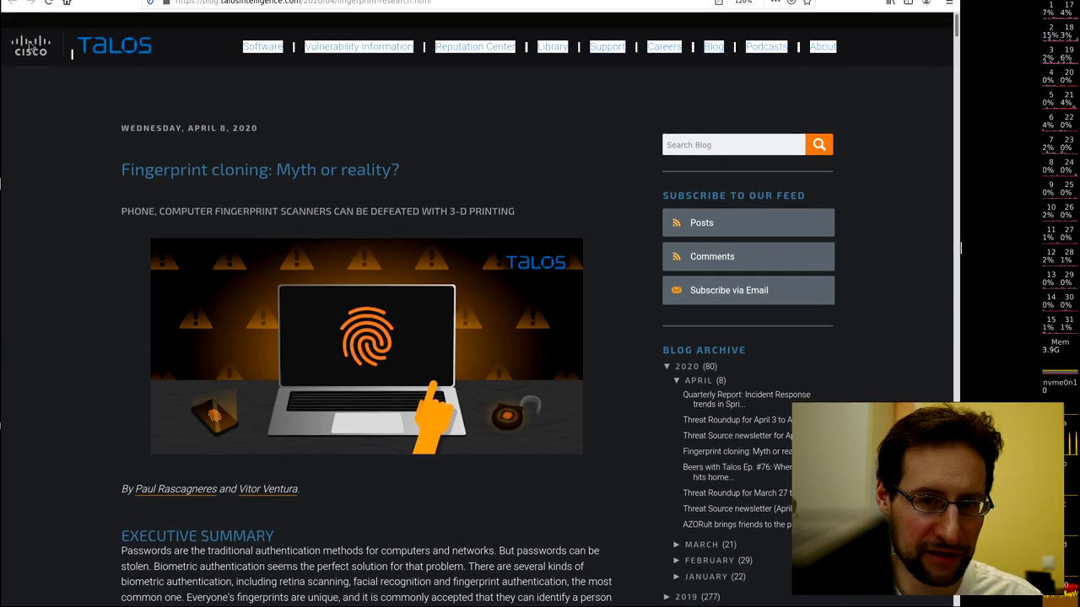
pyautogui.scroll(-3)
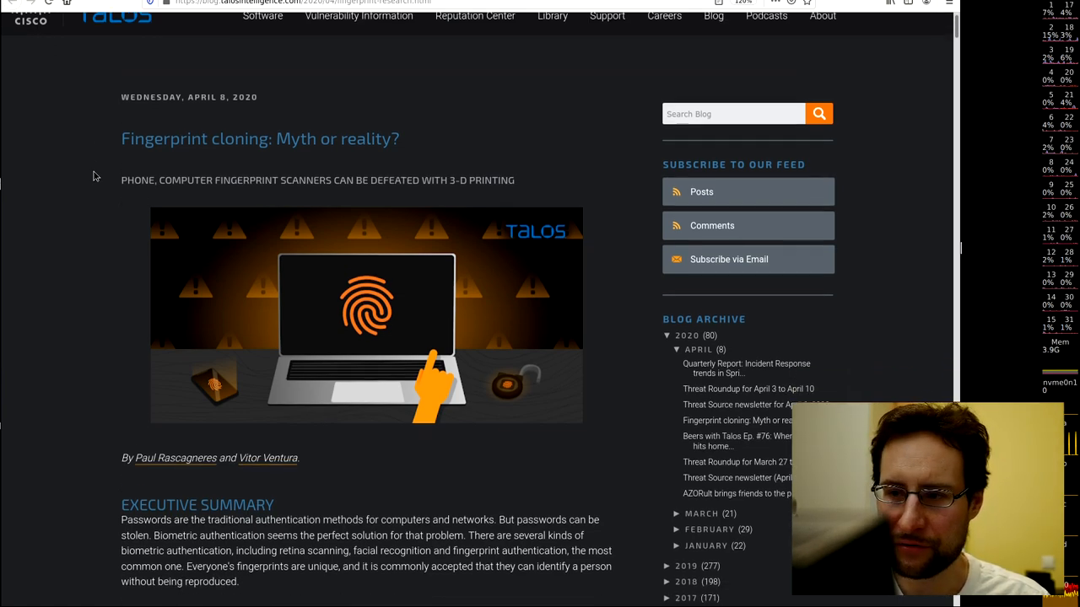
pyautogui.scroll(-3)
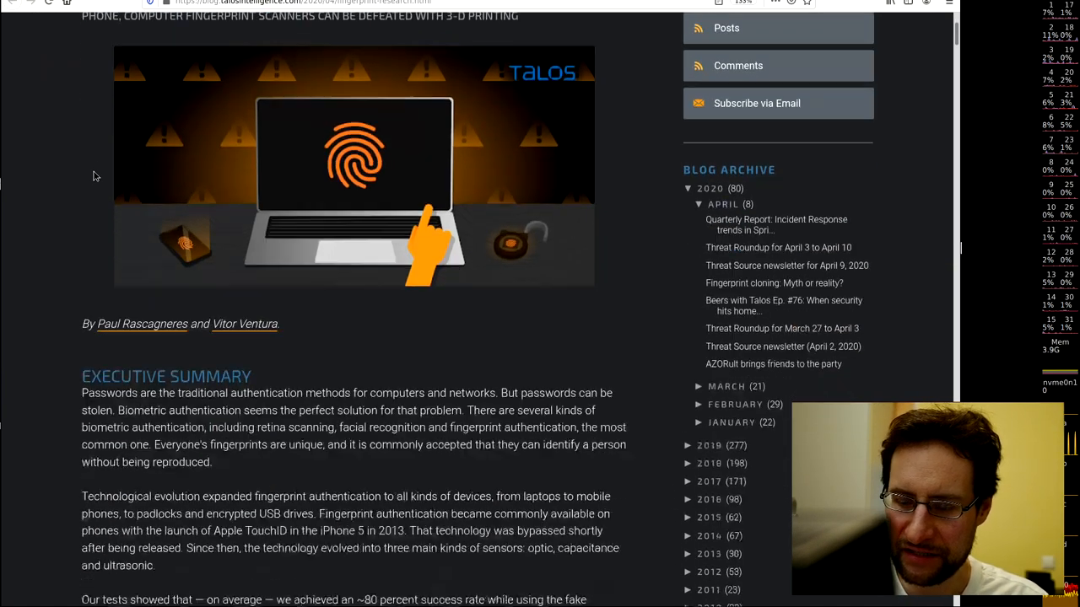
pyautogui.scroll(-3)
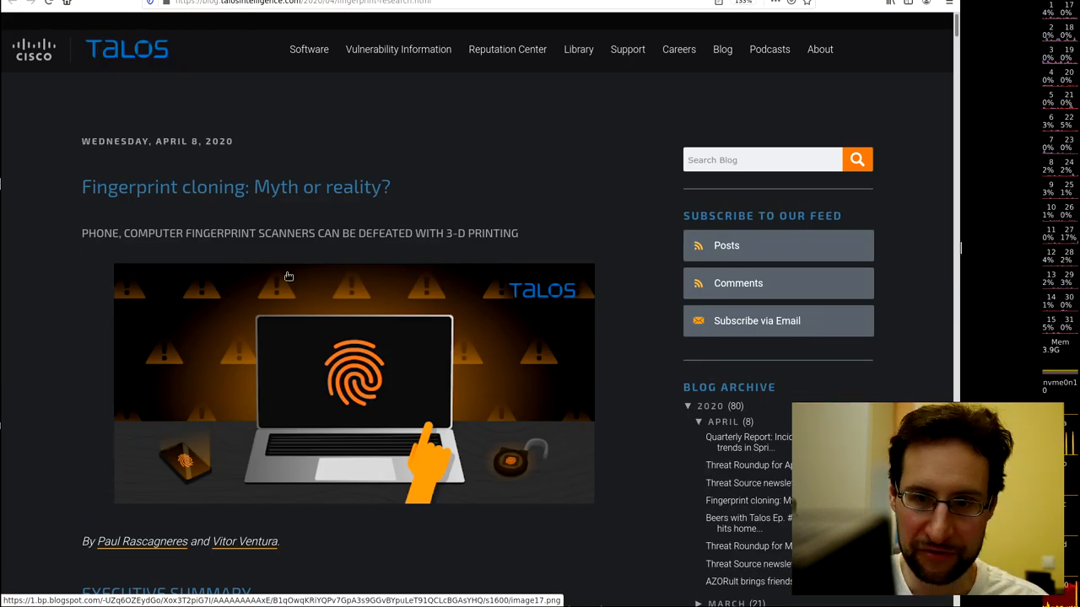
pyautogui.scroll(-3)
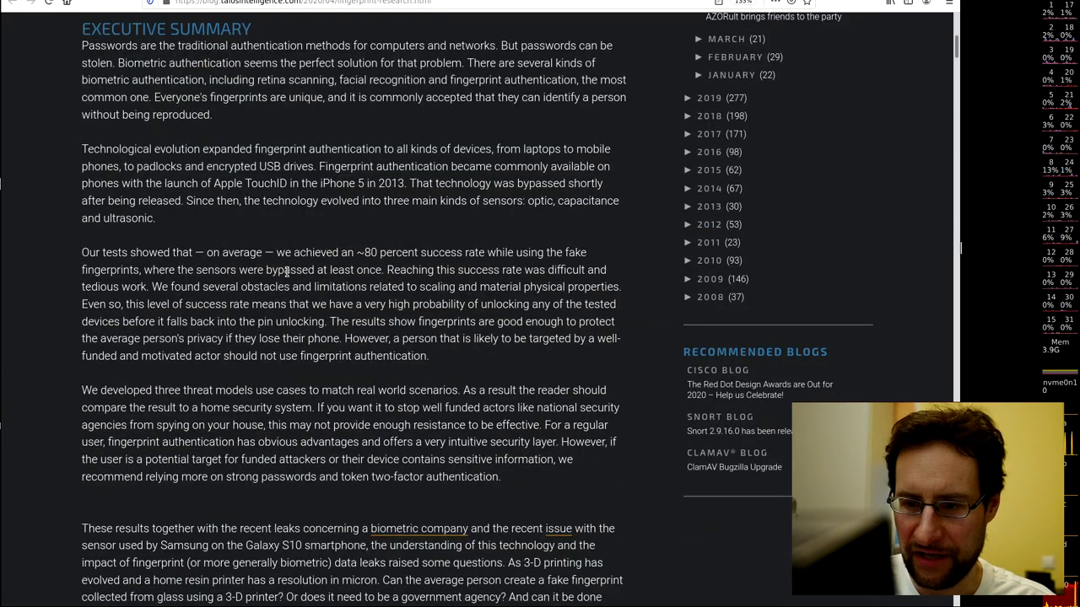
pyautogui.scroll(-3)
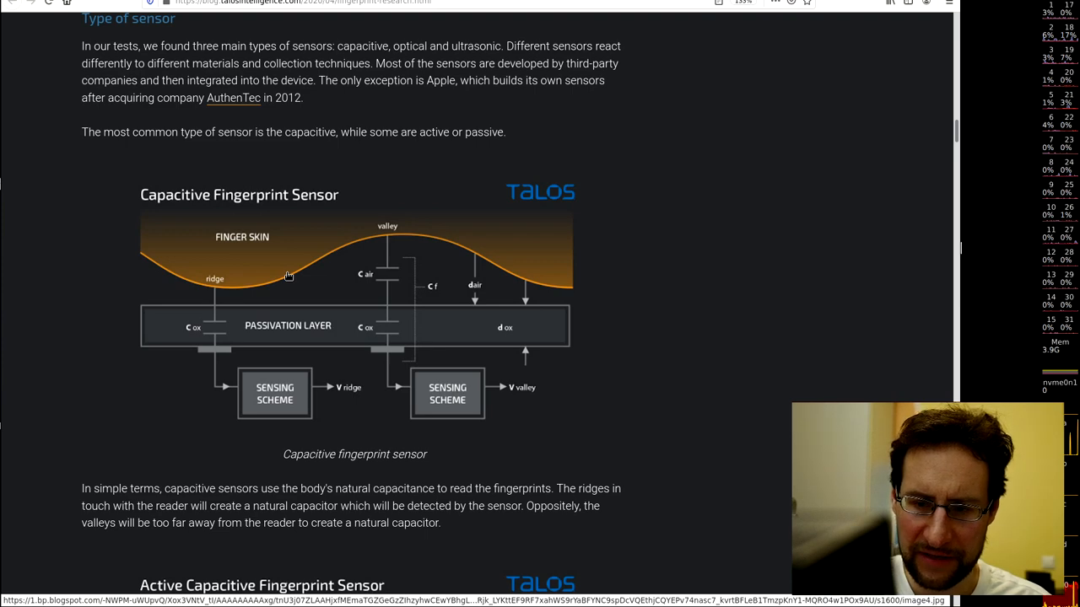
pyautogui.scroll(-3)
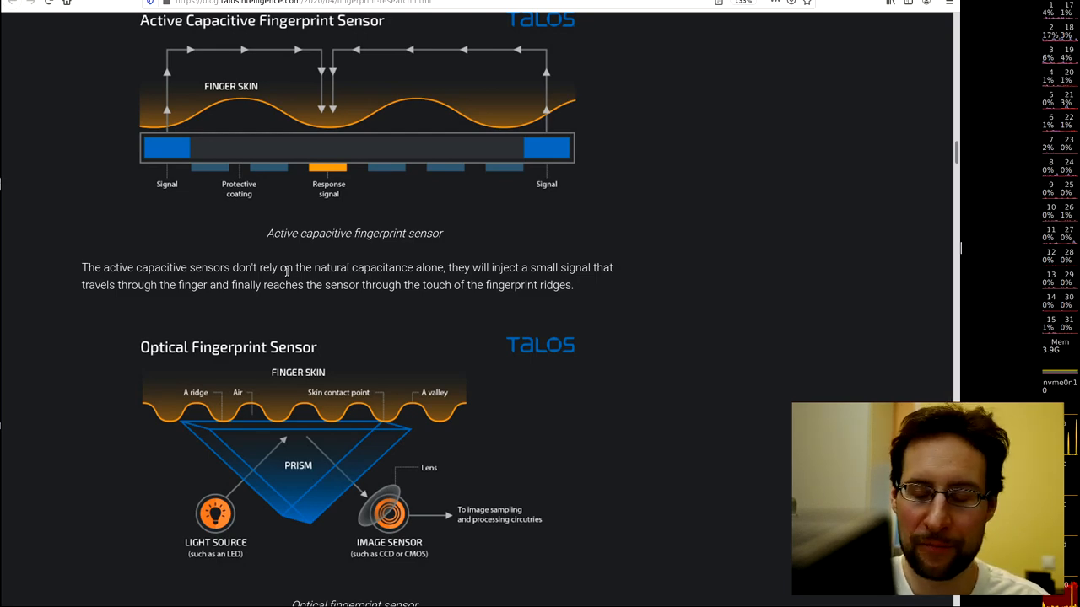
pyautogui.scroll(-3)
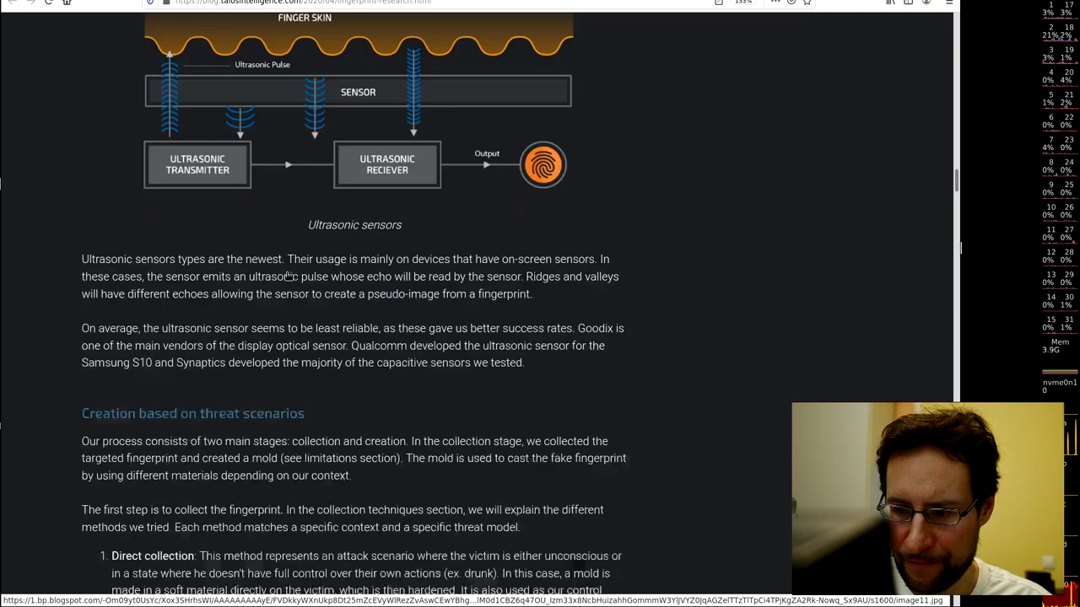
pyautogui.scroll(-3)
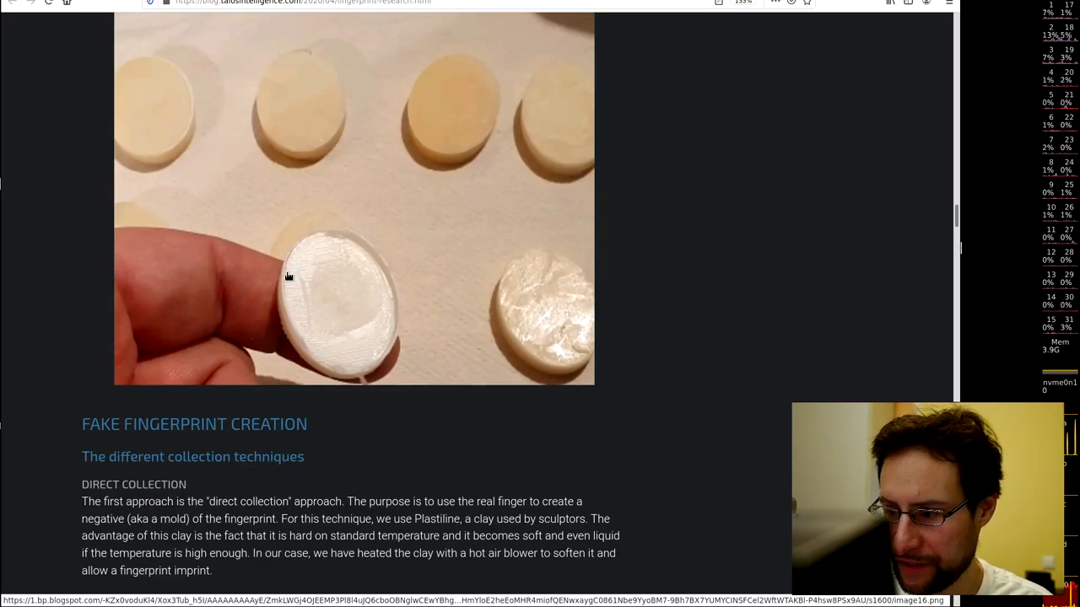
# - Continue down to the tested USB drives, then back up to STATE-OF-THE-ART
pyautogui.scroll(-3)
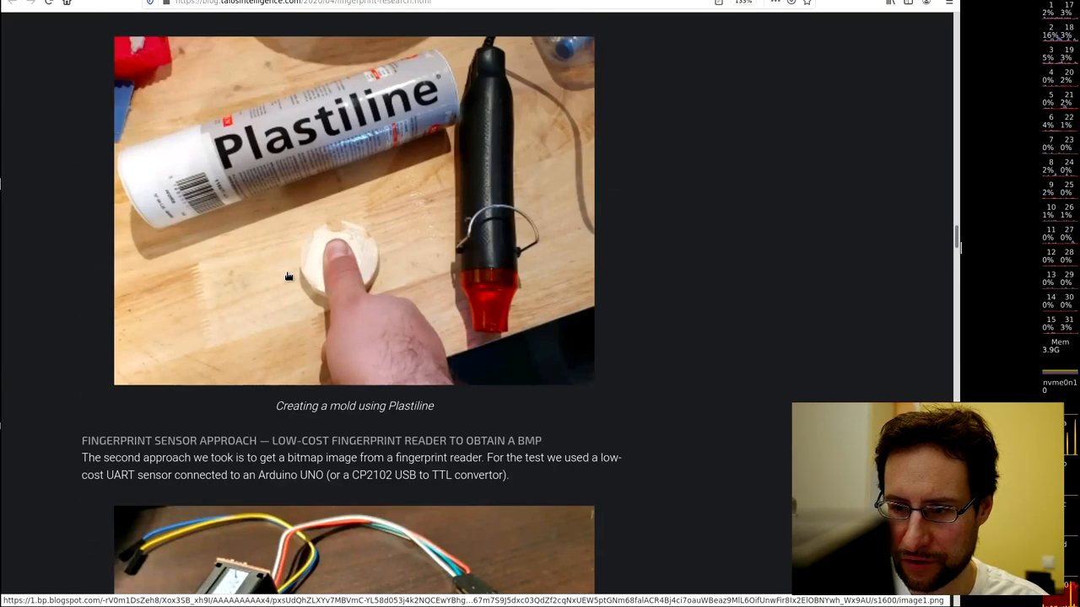
pyautogui.scroll(-3)
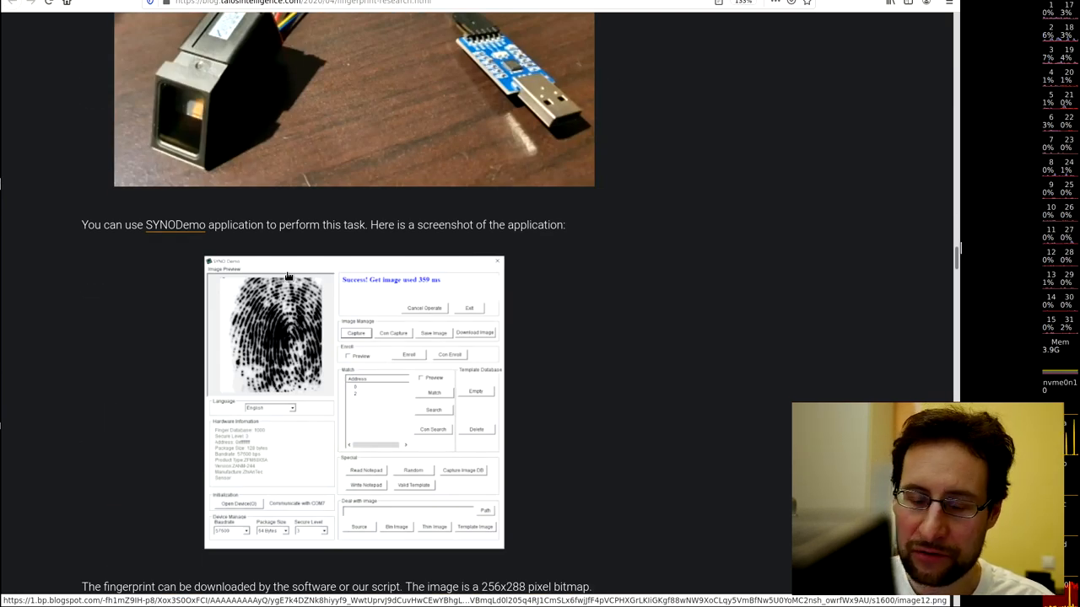
pyautogui.scroll(-3)
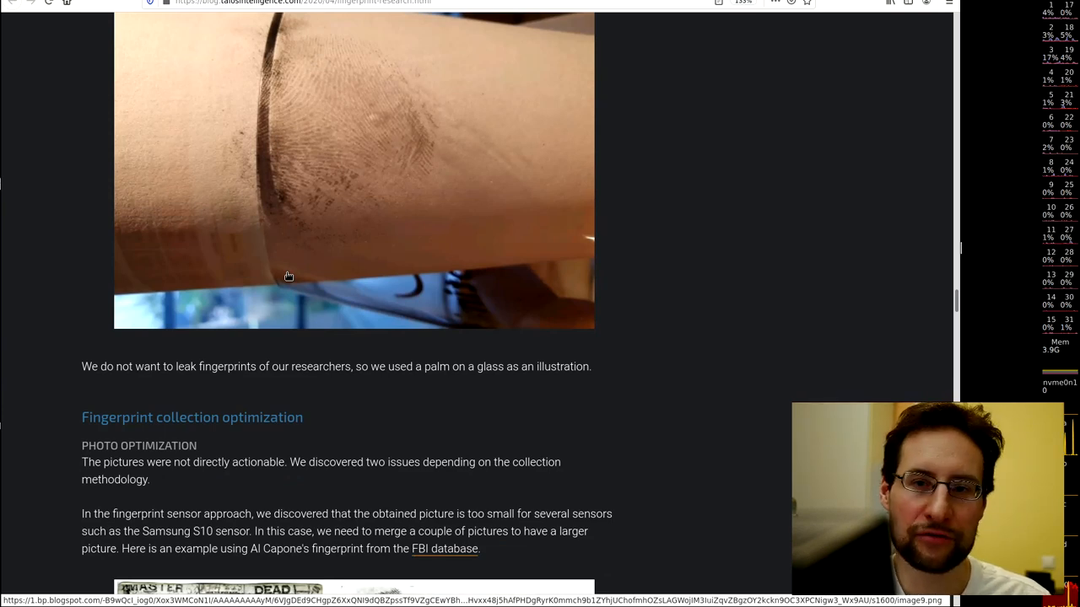
pyautogui.scroll(-3)
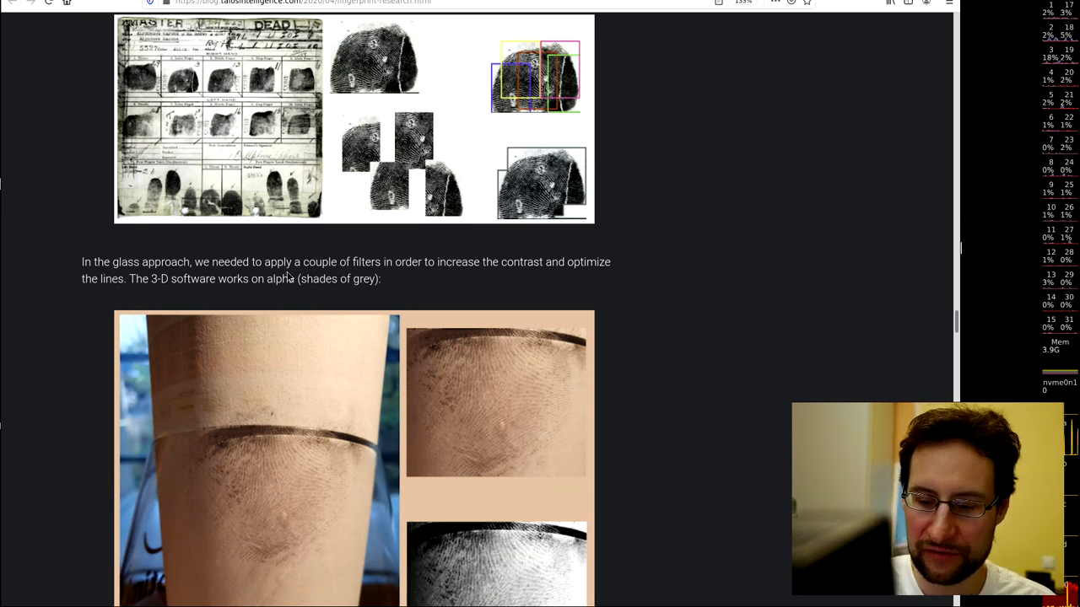
pyautogui.scroll(-3)
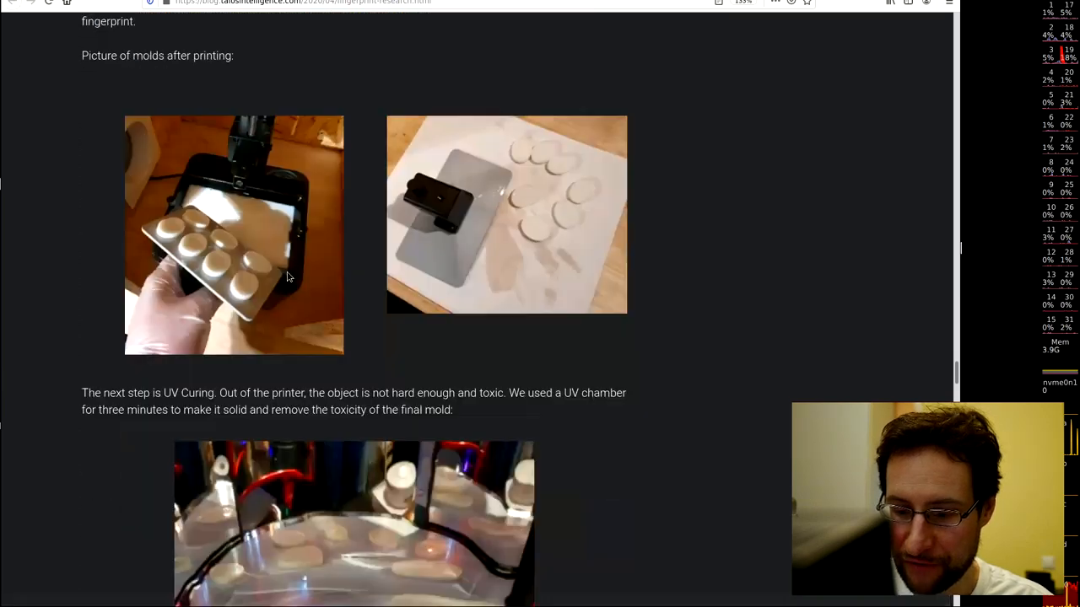
pyautogui.scroll(-3)
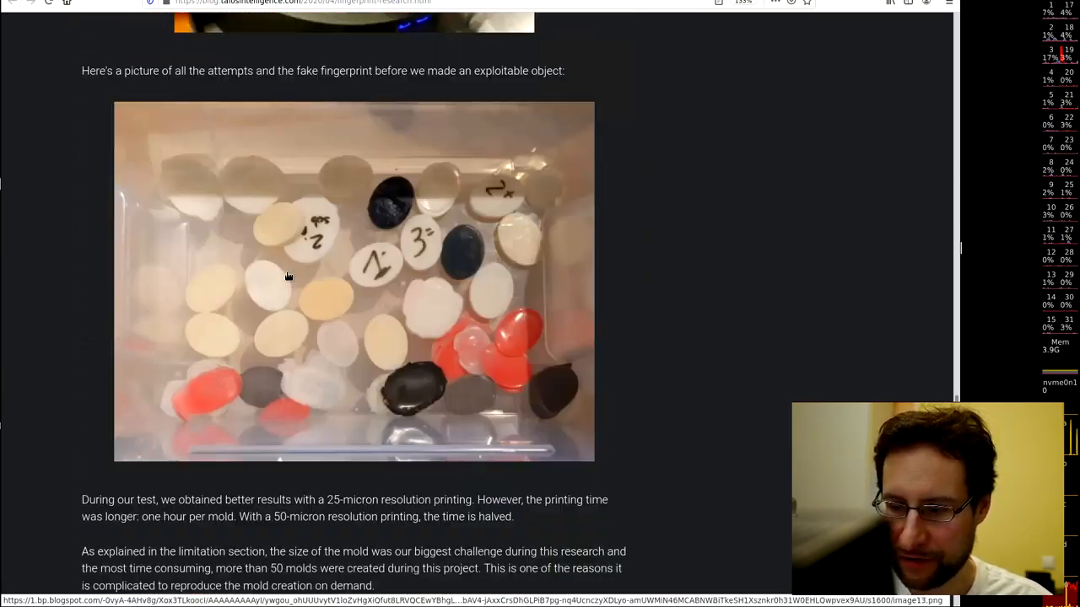
pyautogui.scroll(-3)
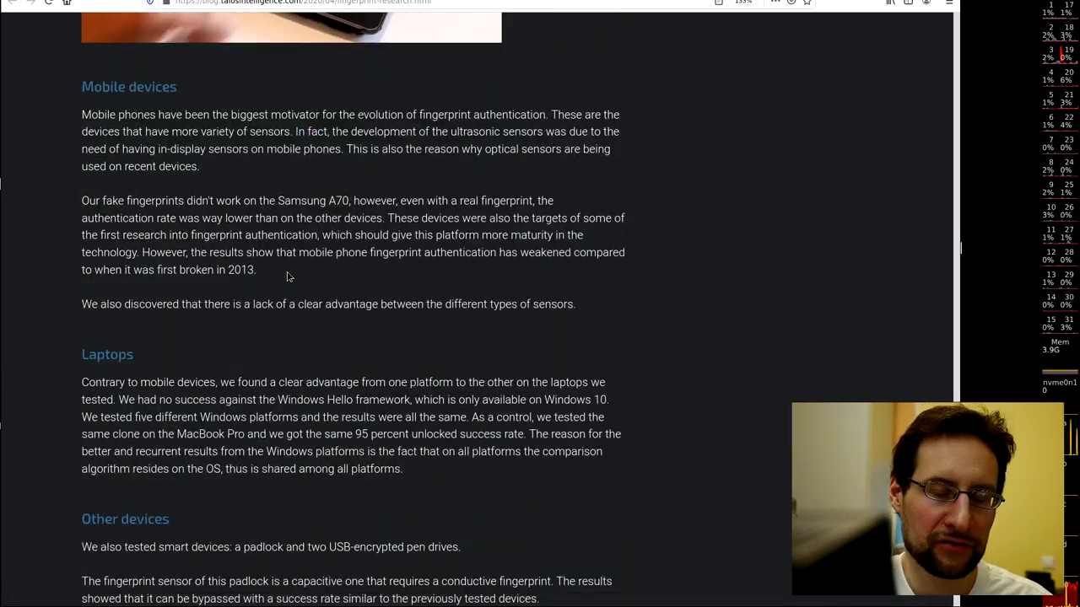
pyautogui.scroll(-3)
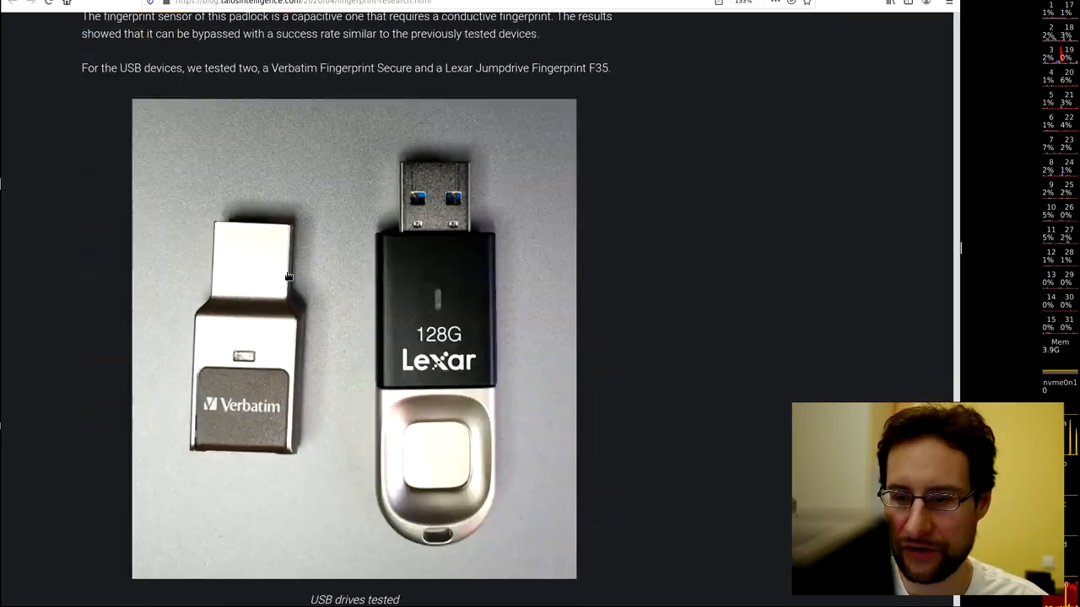
pyautogui.scroll(-3)
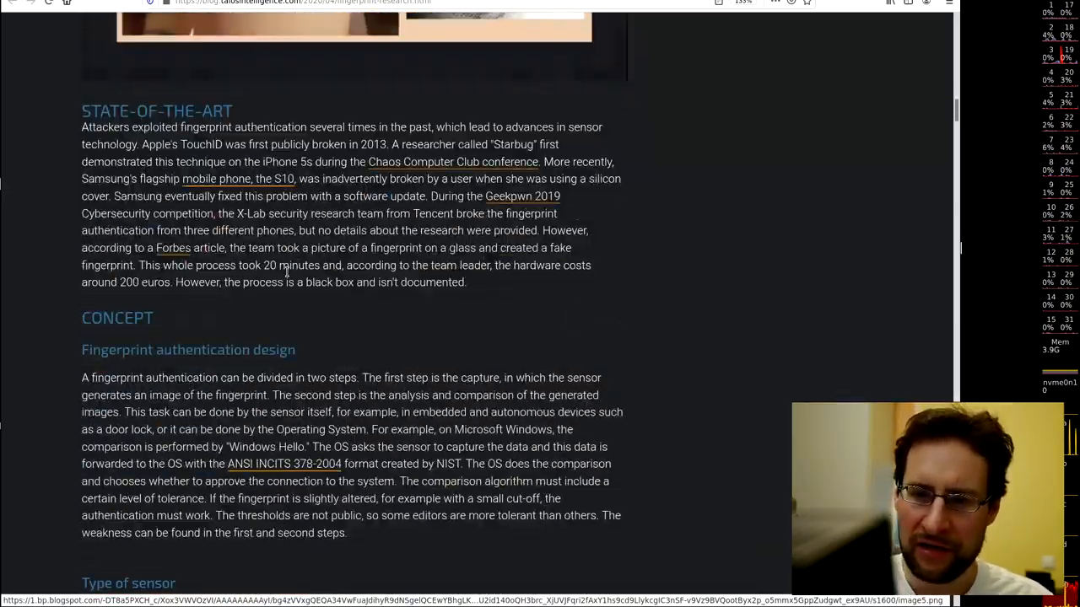
pyautogui.scroll(3)
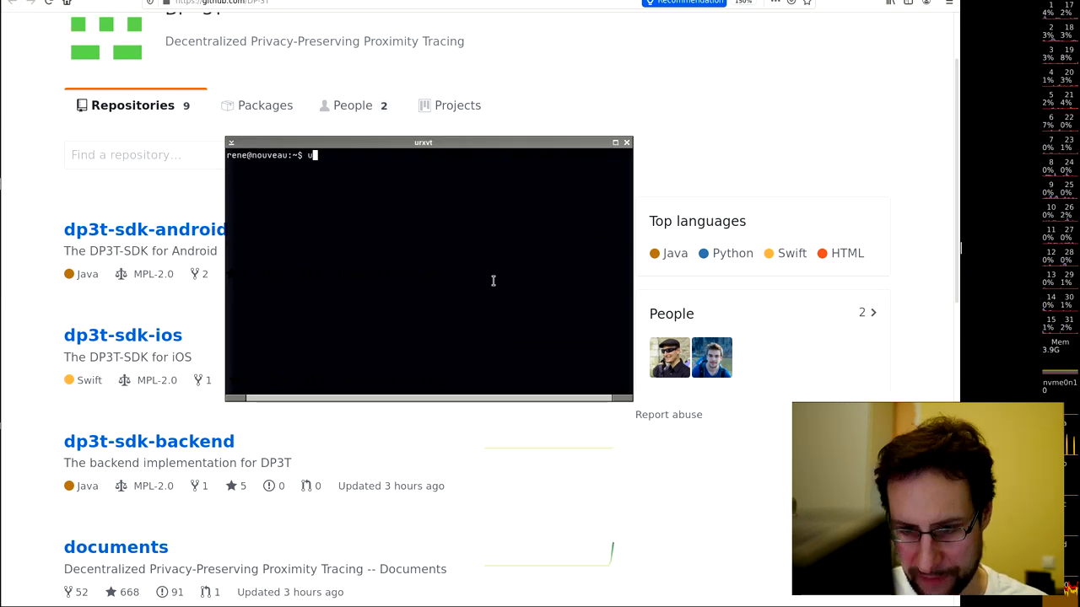
# - Run 'uname -a' in the urxvt terminal
pyautogui.write('uname -a')
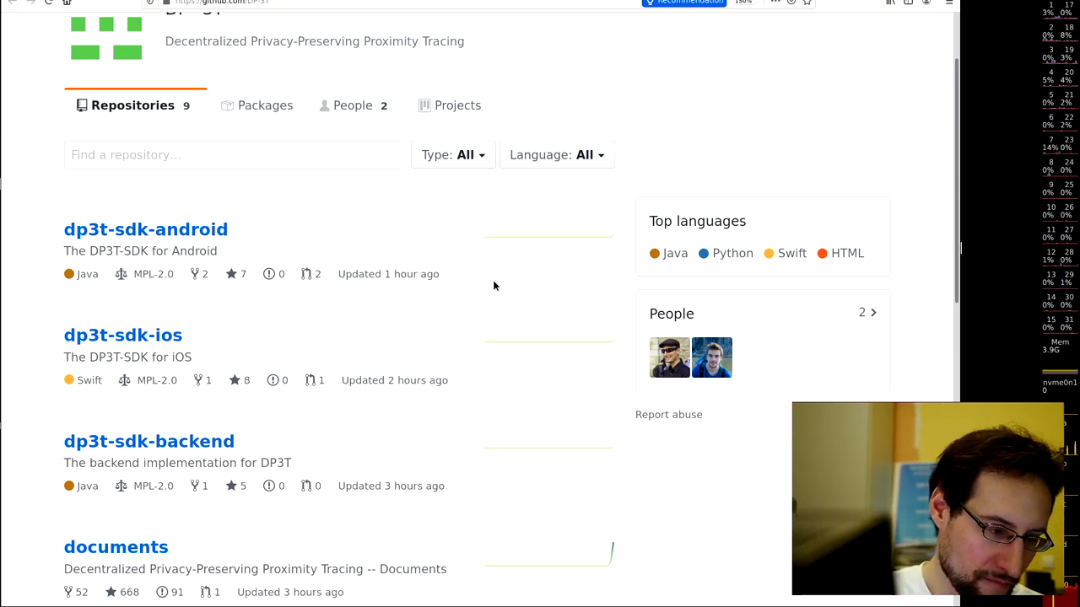
pyautogui.moveTo(783, 564)
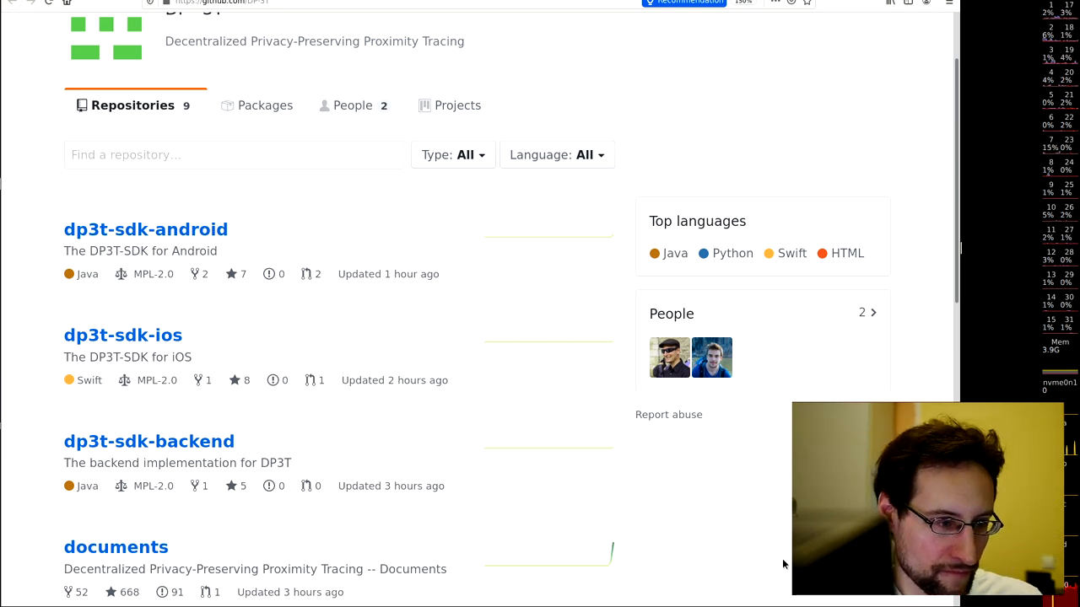